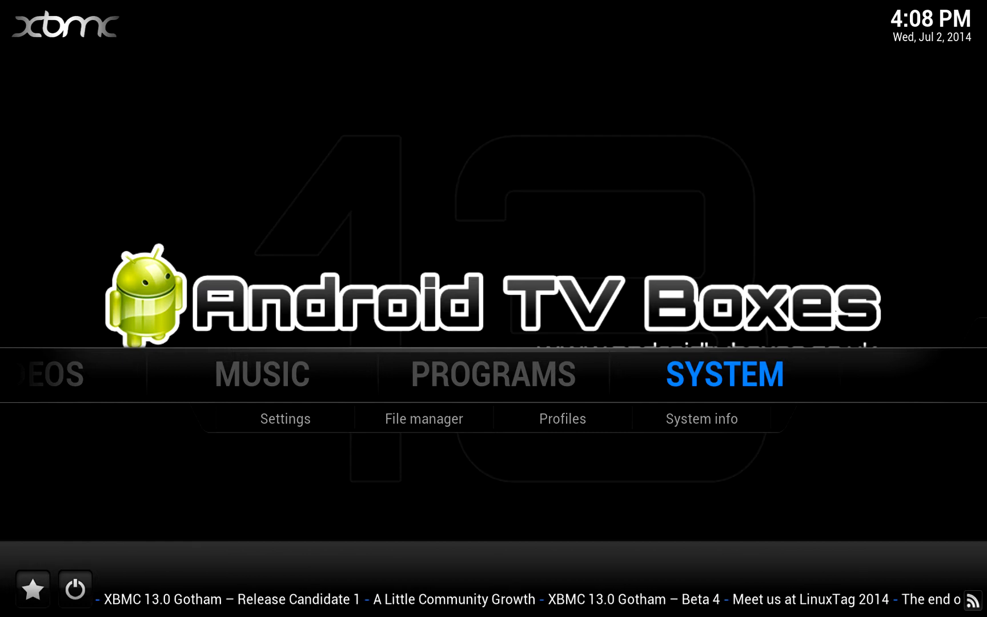
Browse the add-on repository to its video add-ons.
click(284, 418)
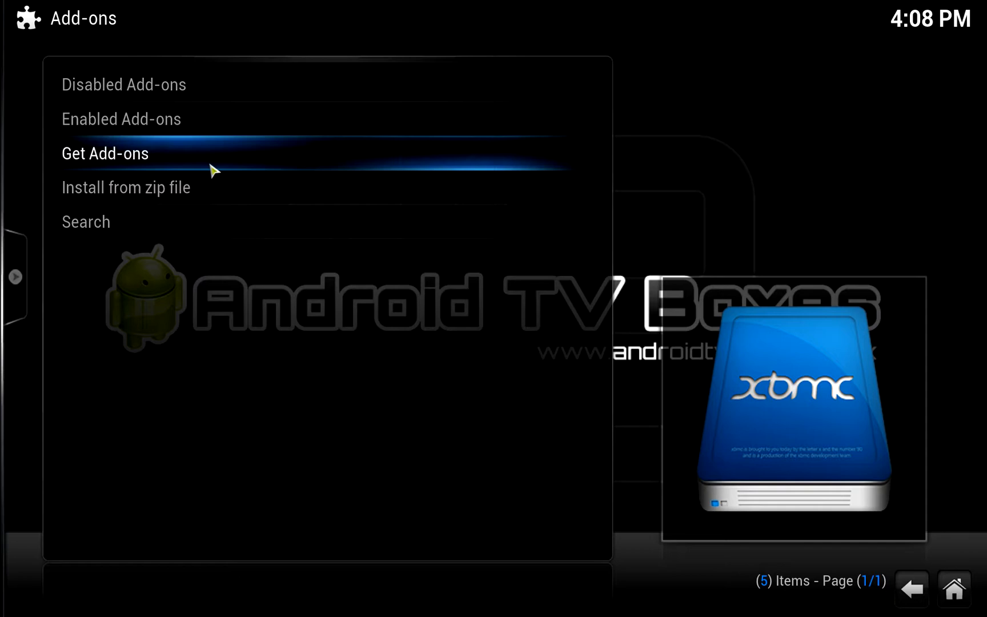
click(105, 153)
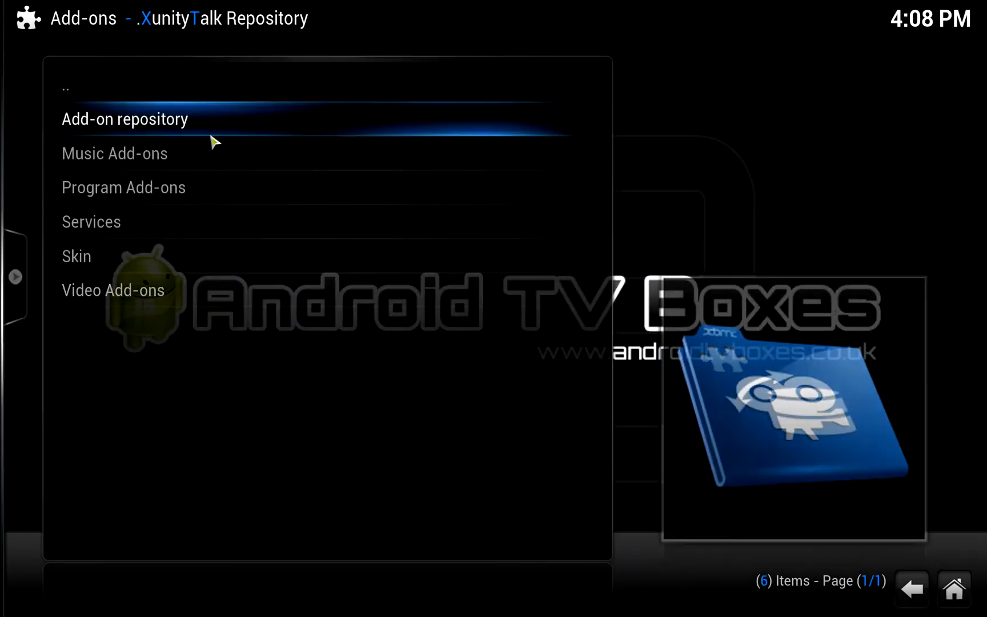
click(90, 221)
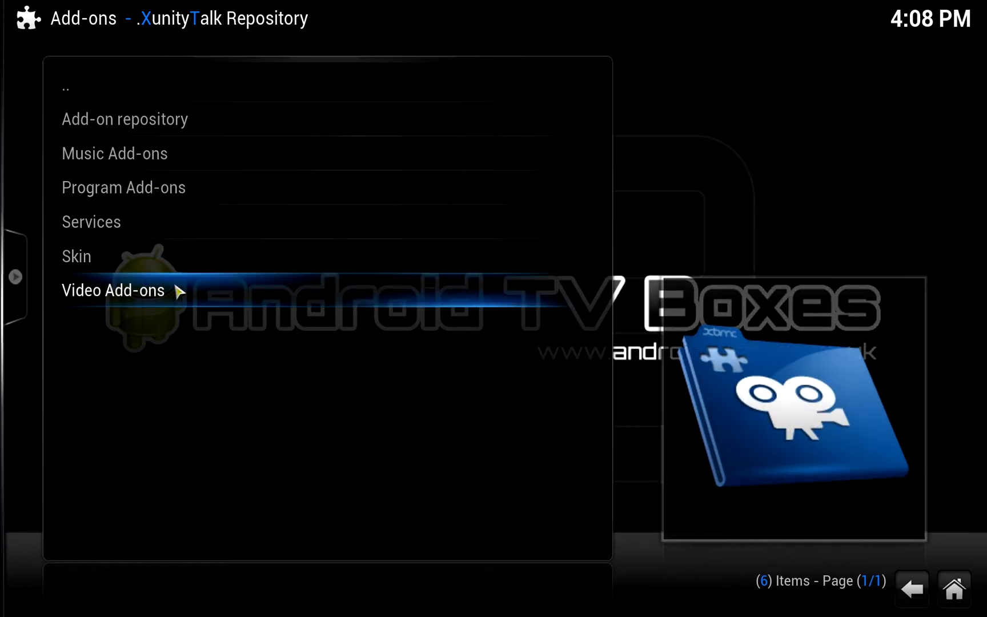
click(125, 119)
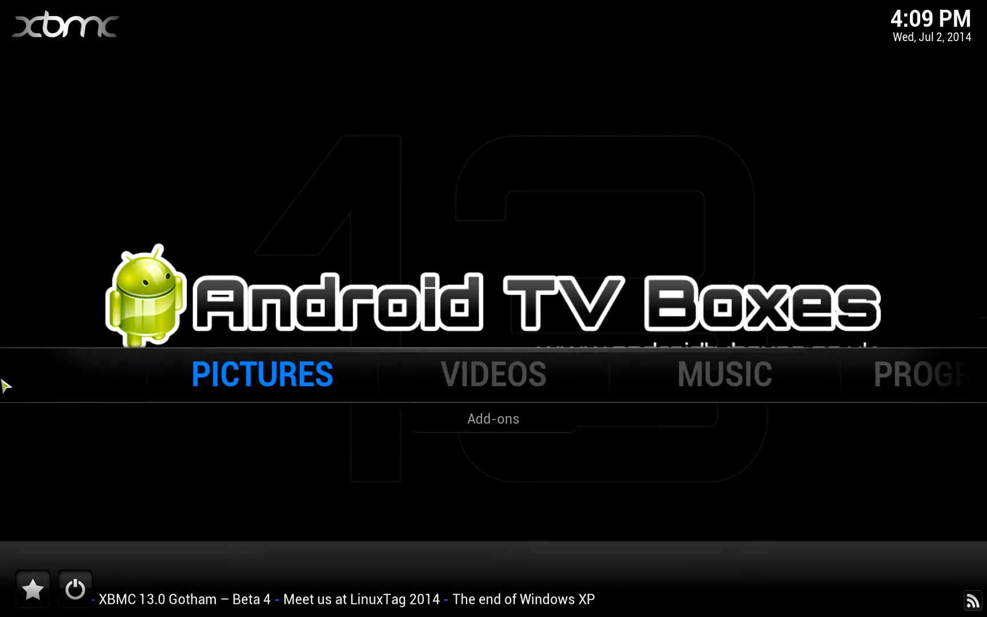
Launch the iSTREAM video add-on and enter its Tools menu.
click(493, 372)
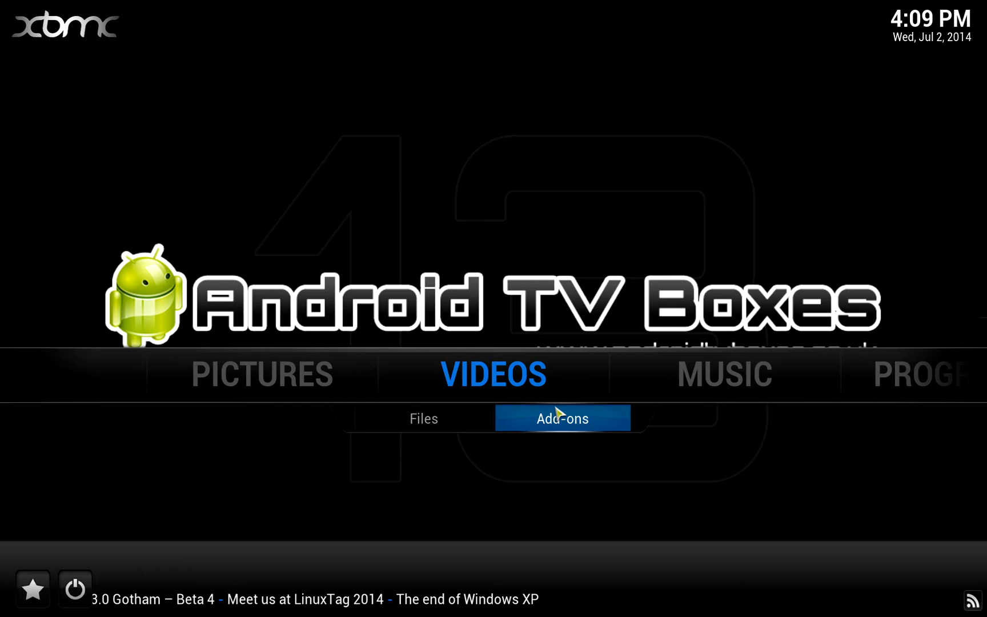
click(562, 417)
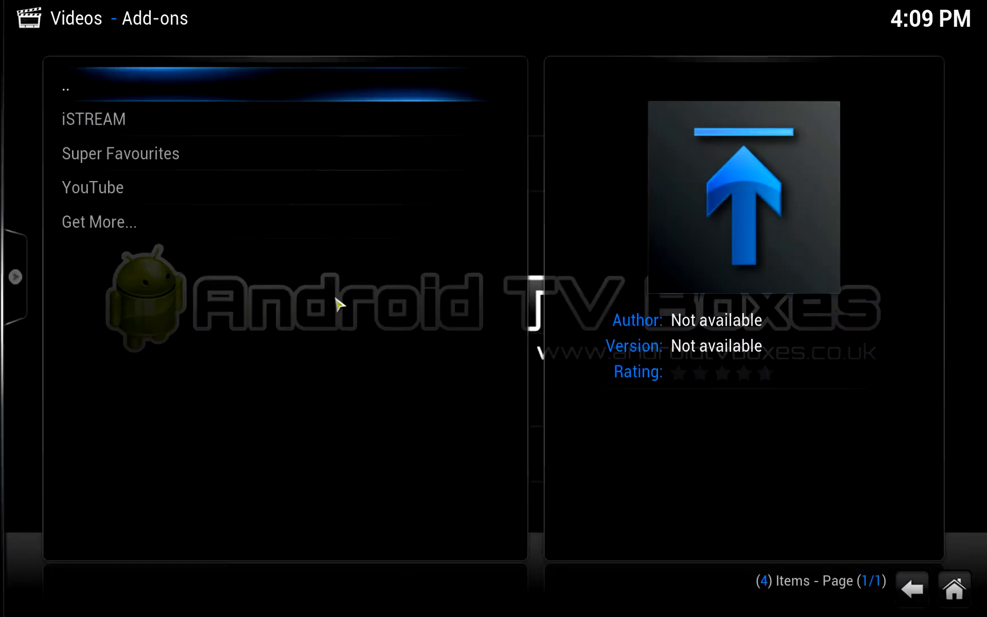
click(94, 119)
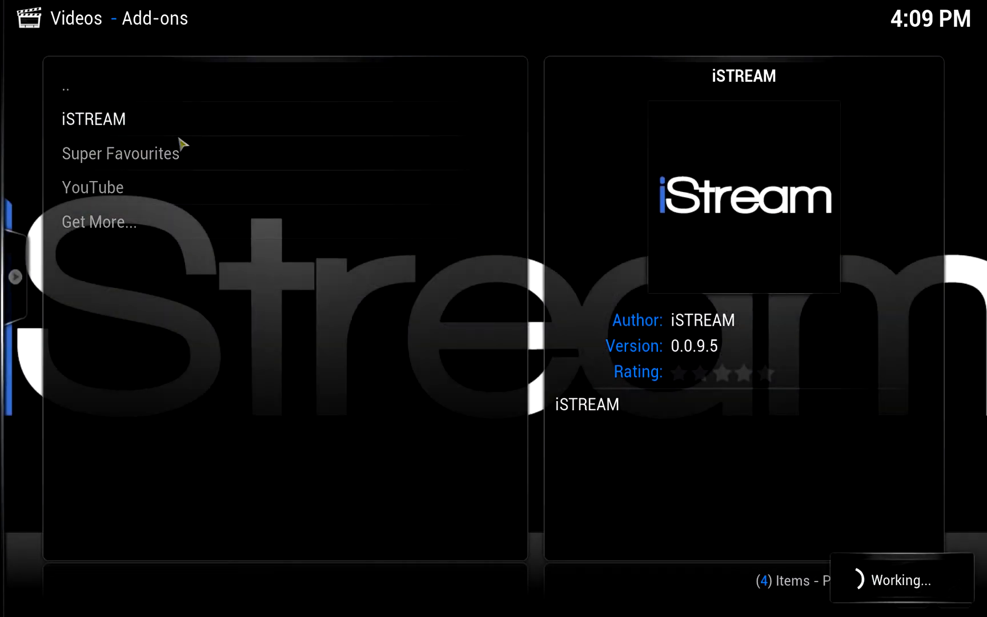
click(92, 119)
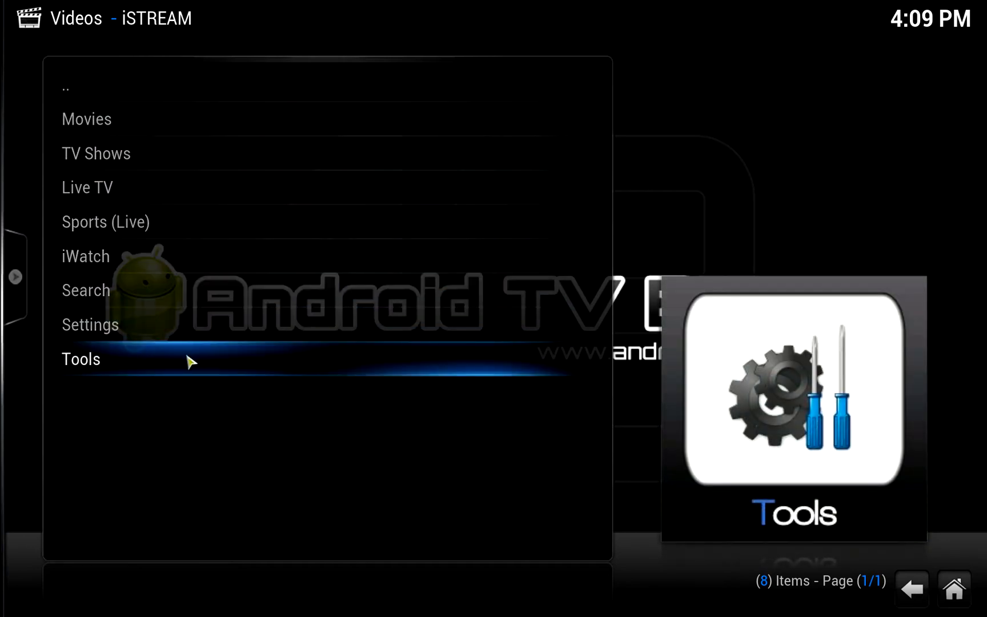
click(81, 358)
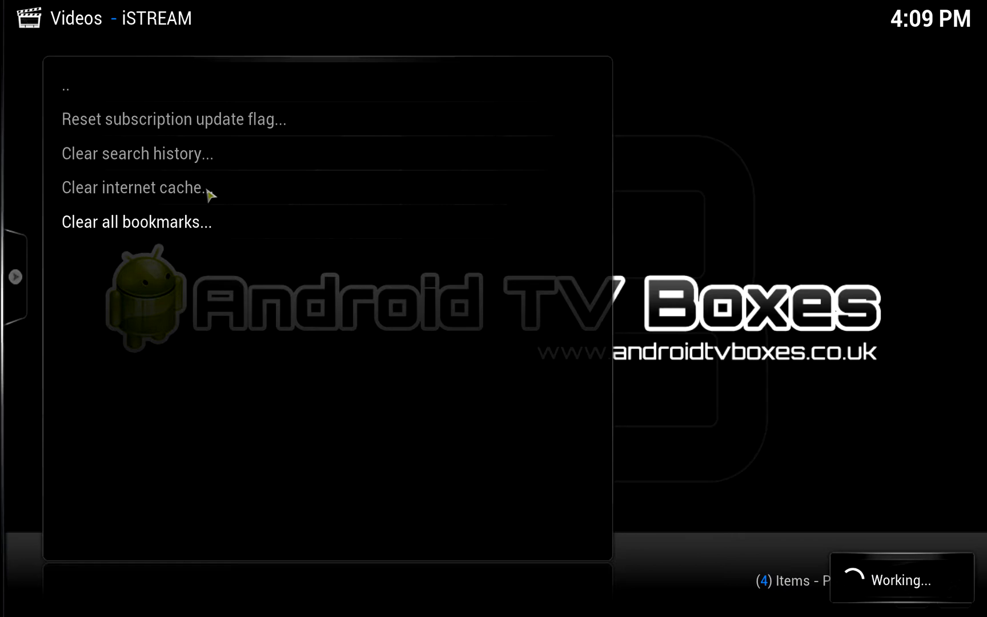
Clear iStream's internet cache and search history, then return to the previous menu.
click(135, 188)
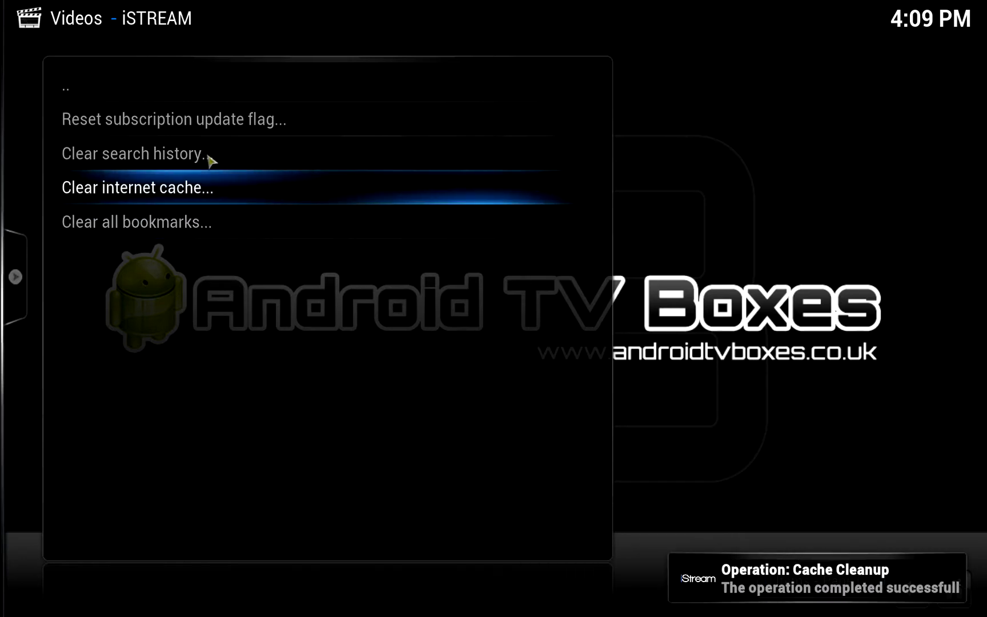
click(133, 152)
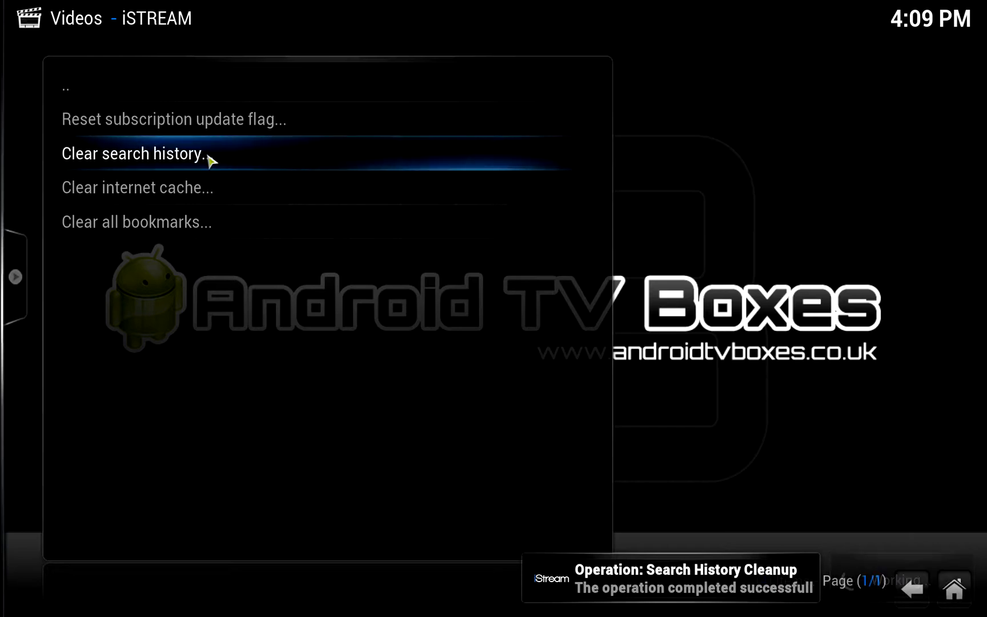
key(Up)
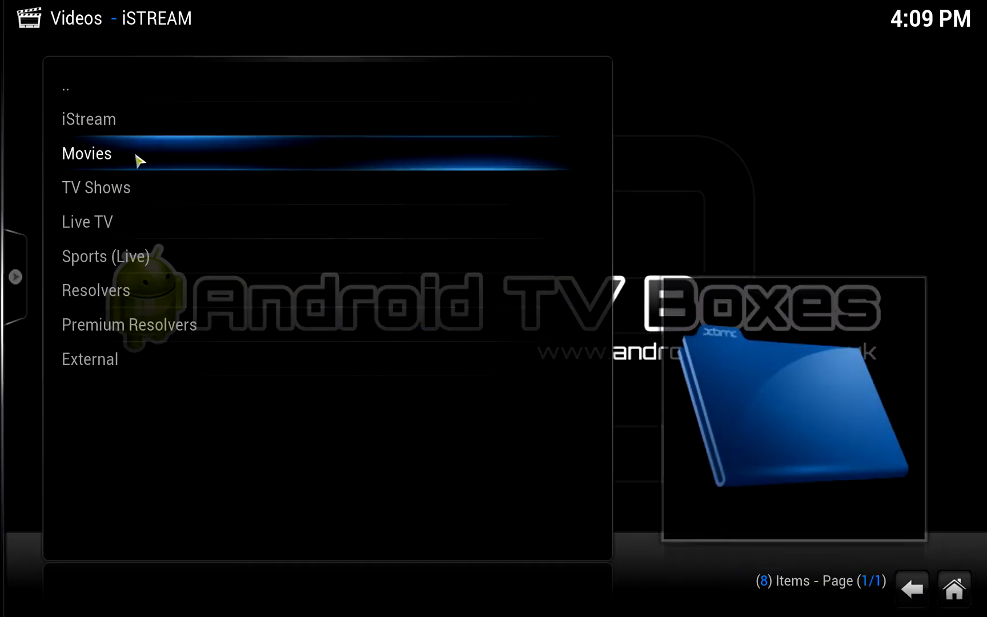
Enter Movies > General settings and show the Indexers list with only IMDb enabled.
click(85, 153)
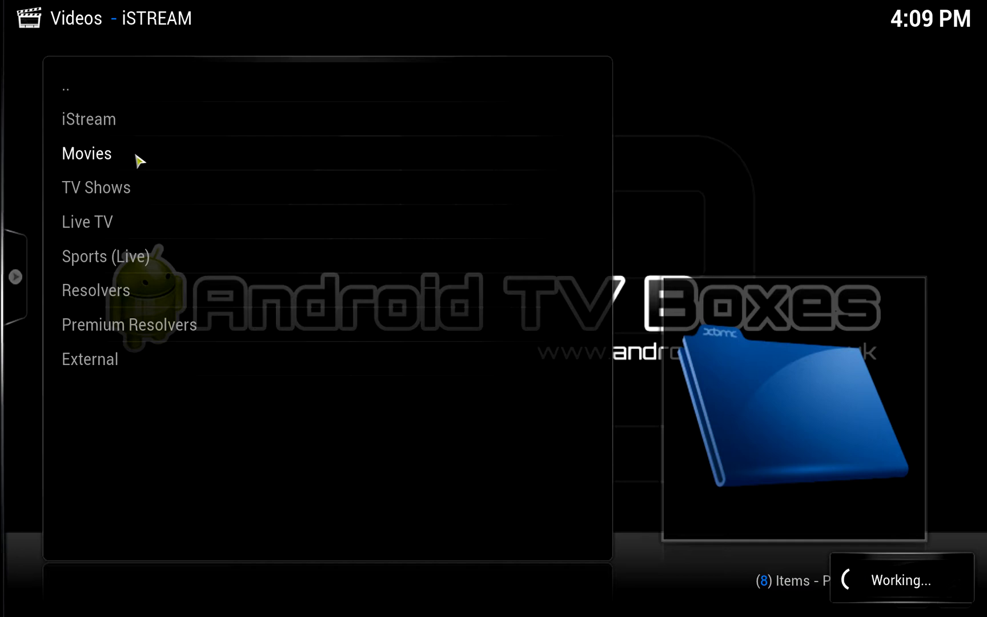
click(86, 153)
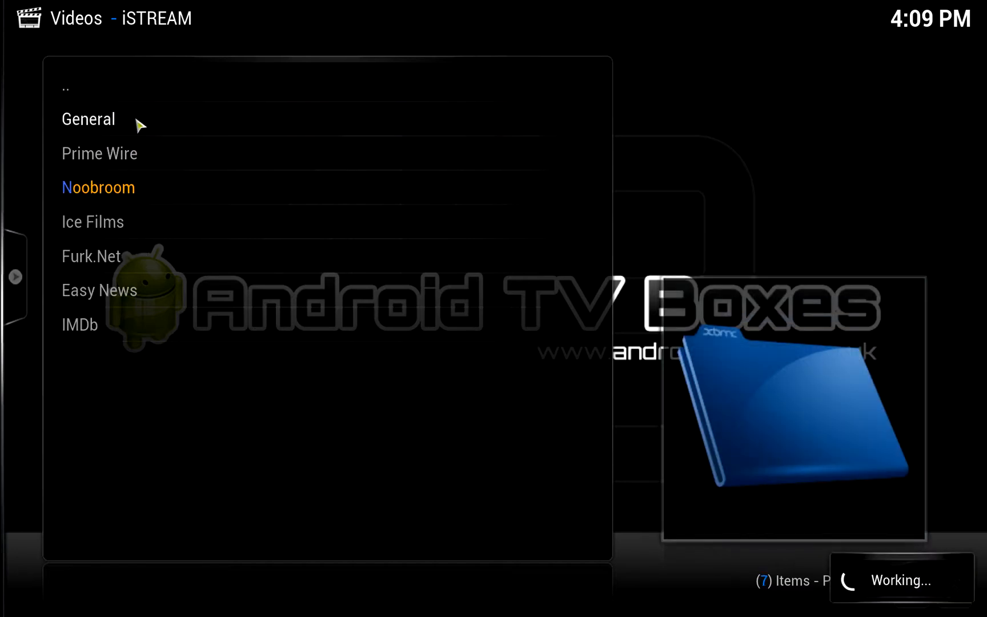
click(88, 119)
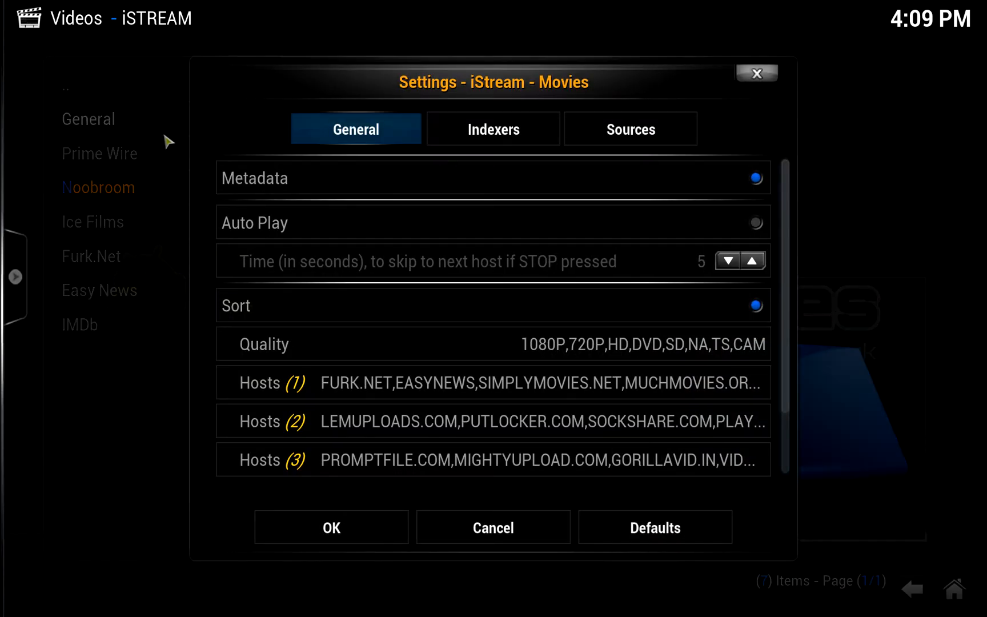
click(492, 128)
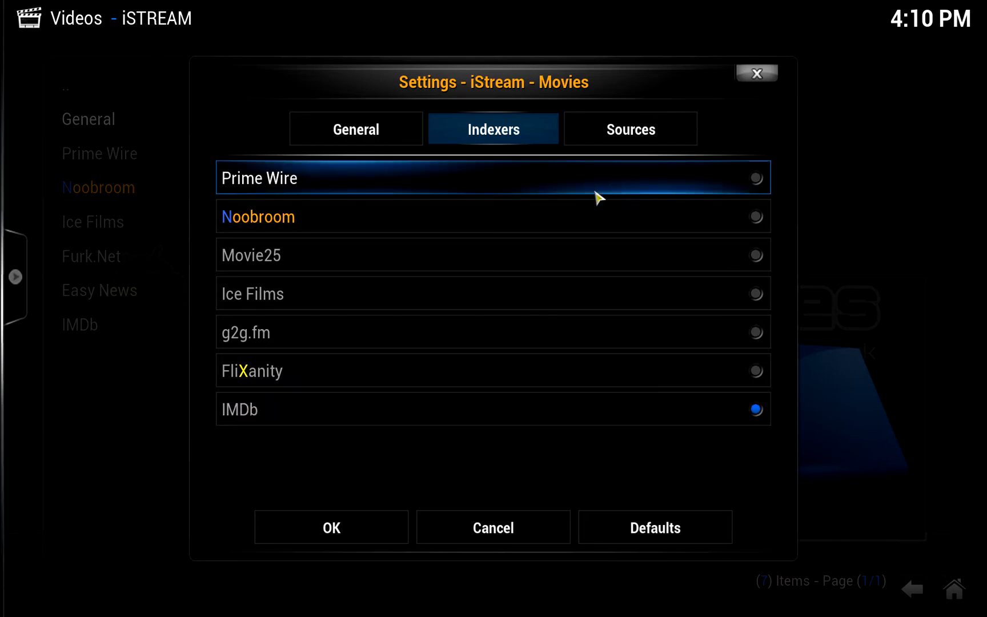
Enable Yify TV in the movie Sources list alongside Simply Movies, Prime Wire and 123Movies.
click(630, 128)
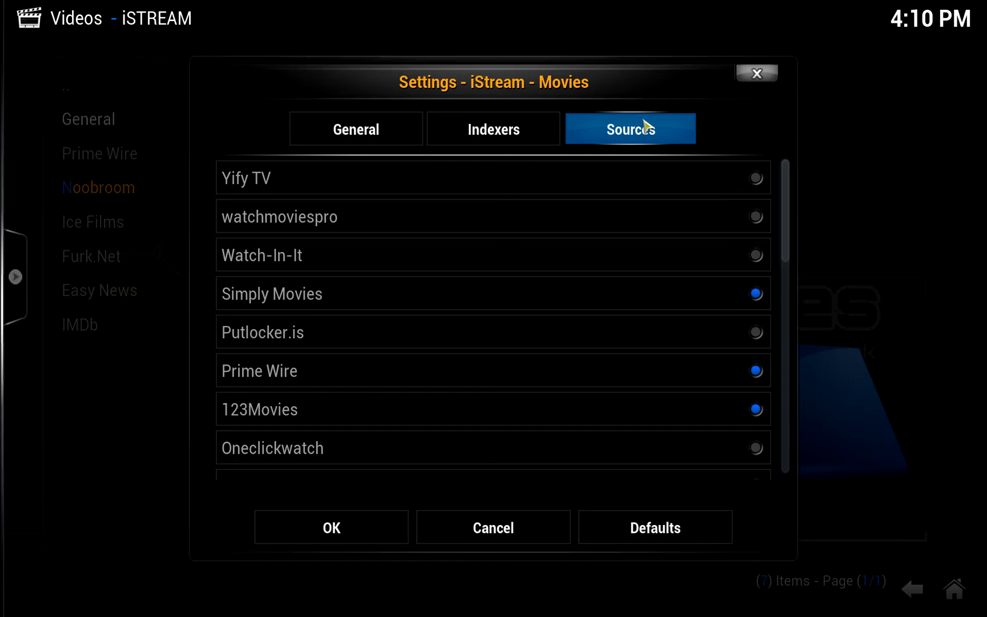
scroll(down, 3)
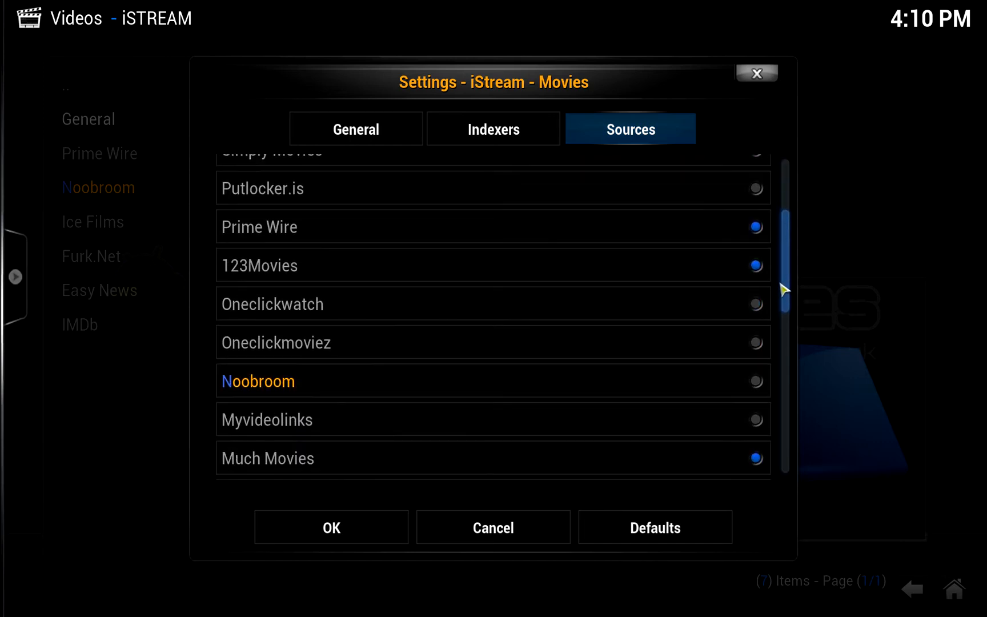
scroll(down, 3)
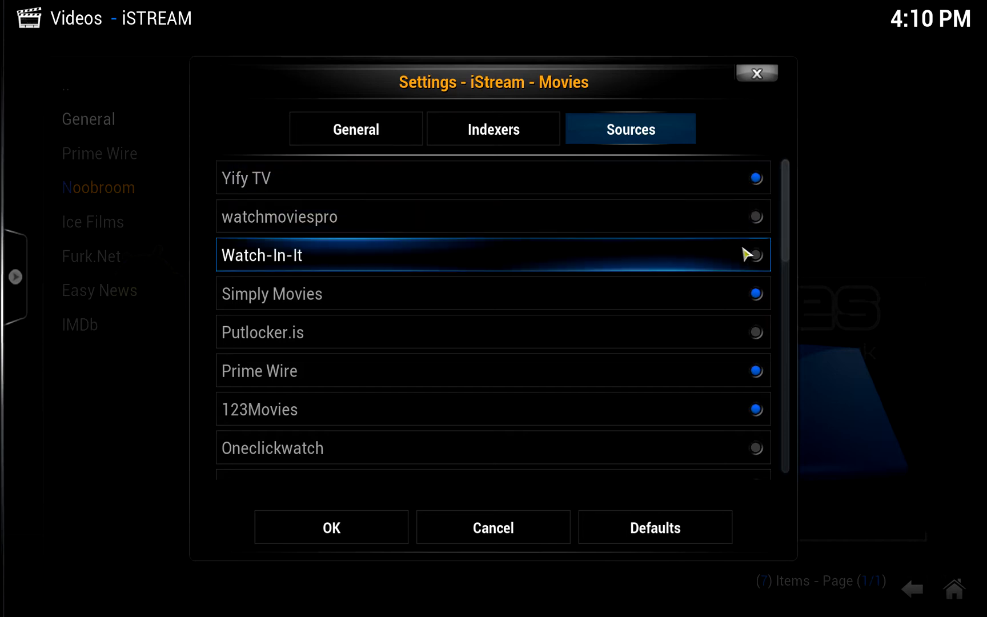
mouse_move(790, 263)
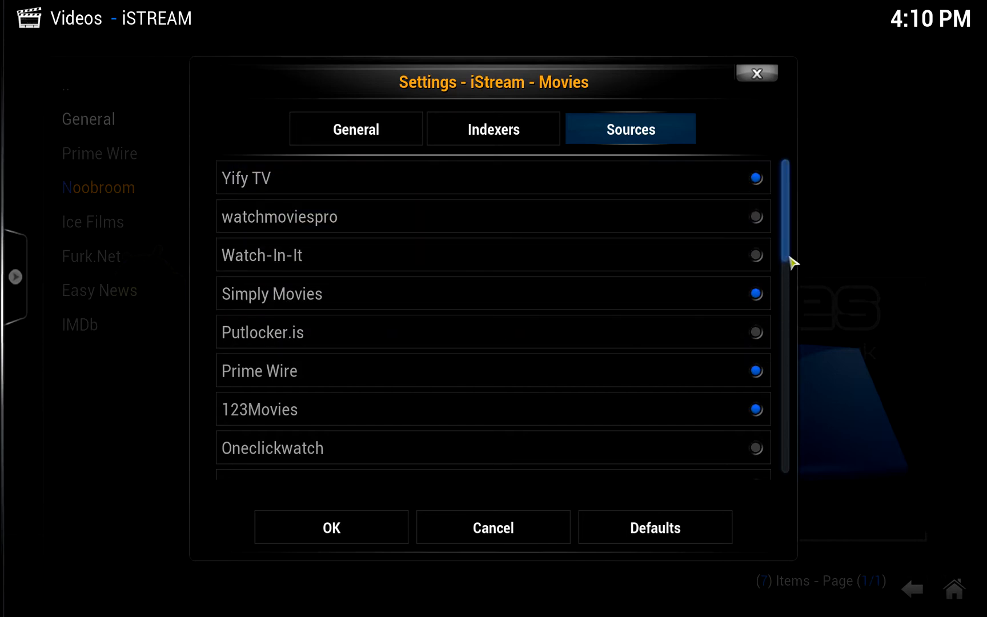
scroll(down, 3)
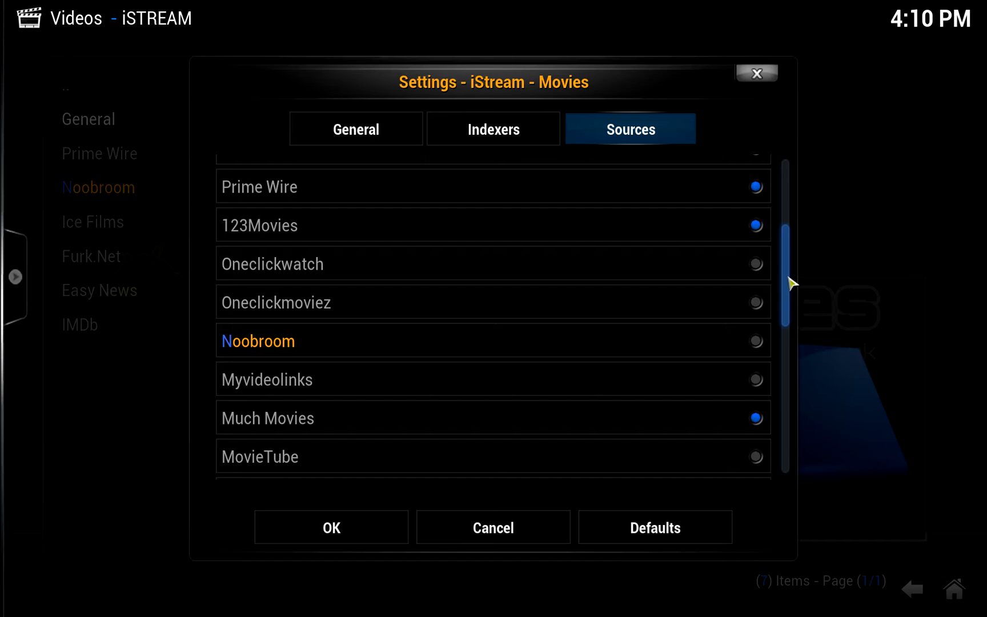
scroll(down, 3)
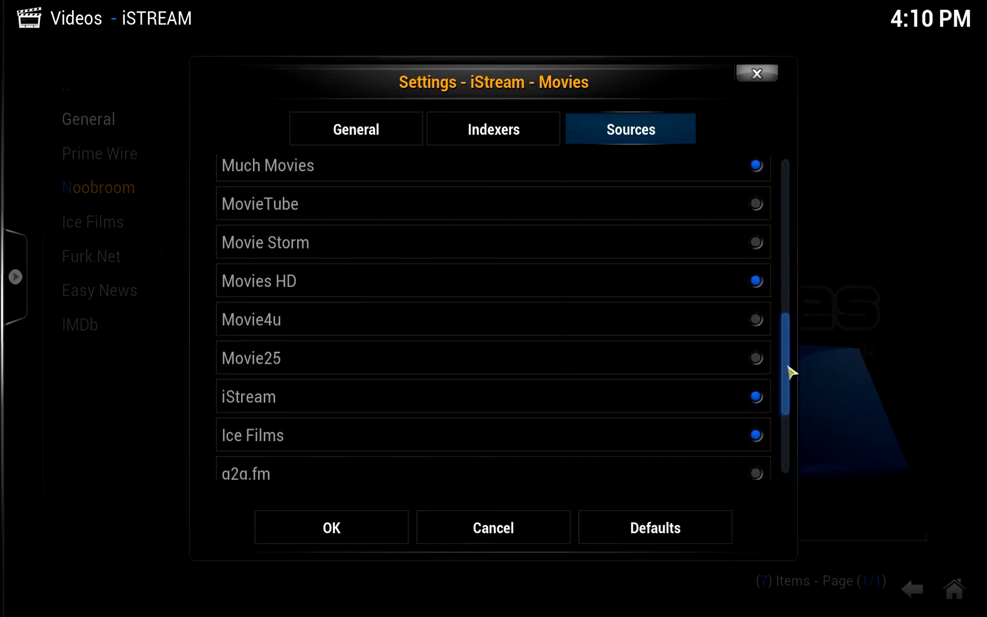
scroll(down, 3)
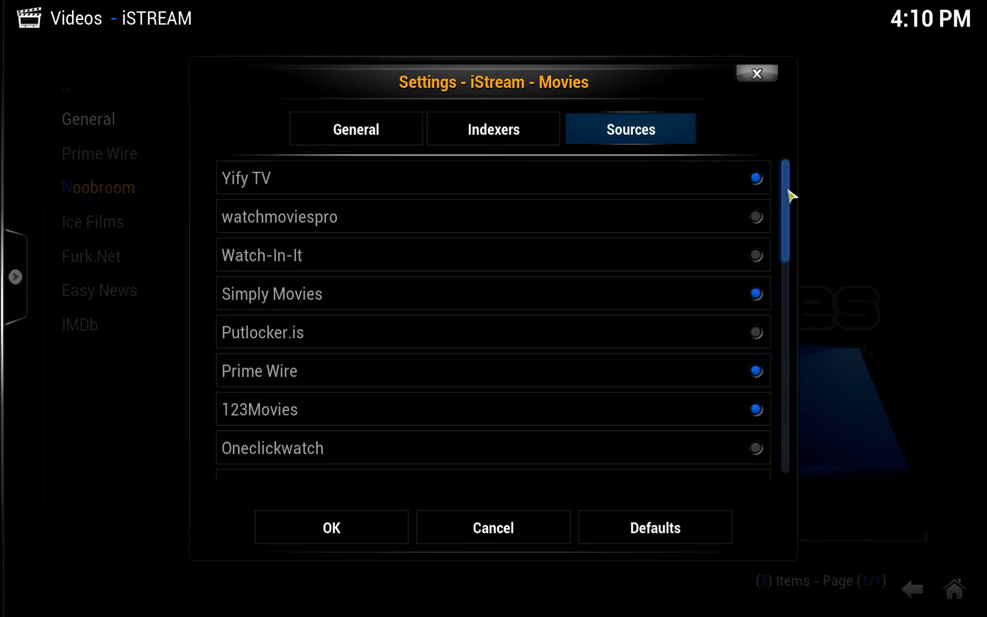
scroll(down, 3)
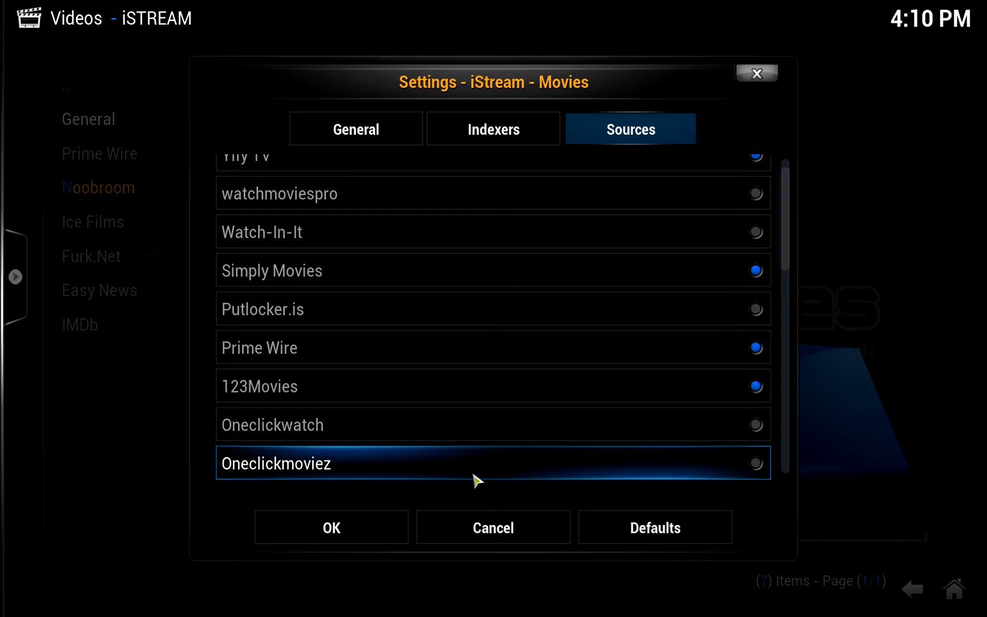
mouse_move(581, 386)
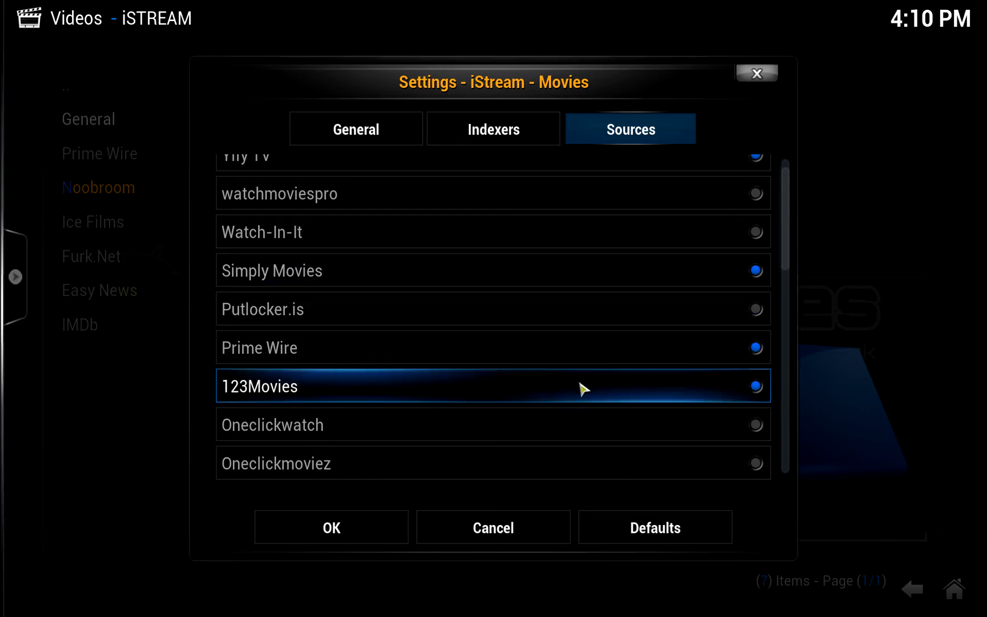
Set the skip-to-next-host time to 2 seconds with Auto Play on and save with OK.
click(355, 128)
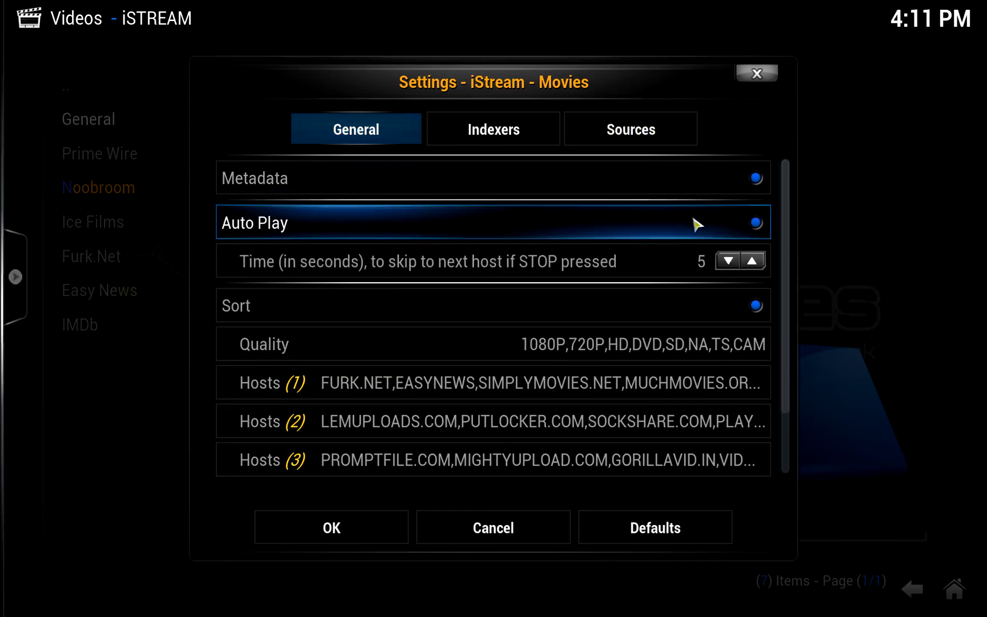
click(726, 260)
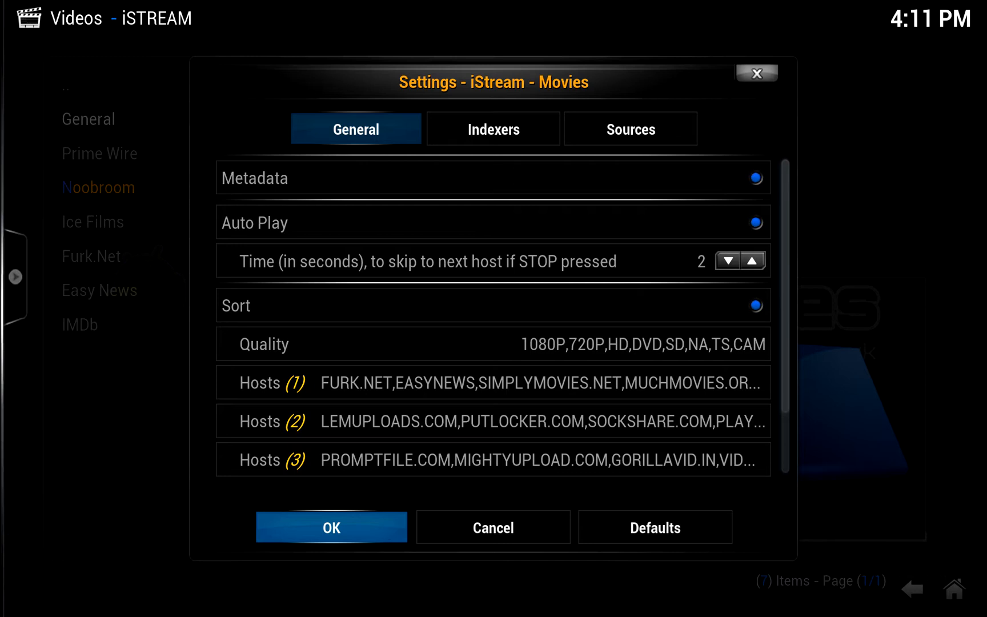
click(330, 526)
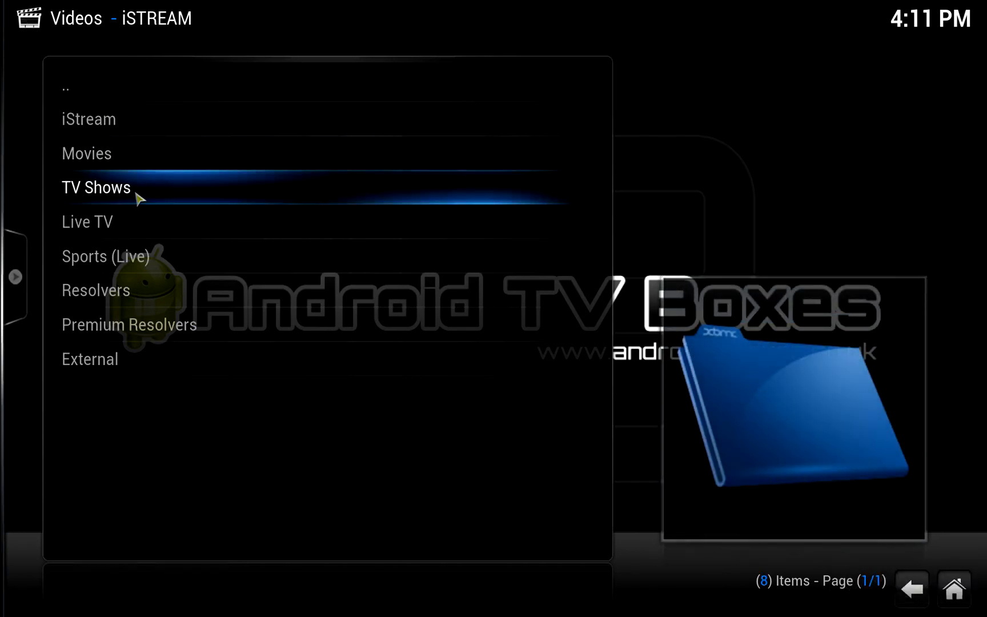
Review the TV Shows Indexers and Sources lists, keeping the 2-second host skip.
click(95, 187)
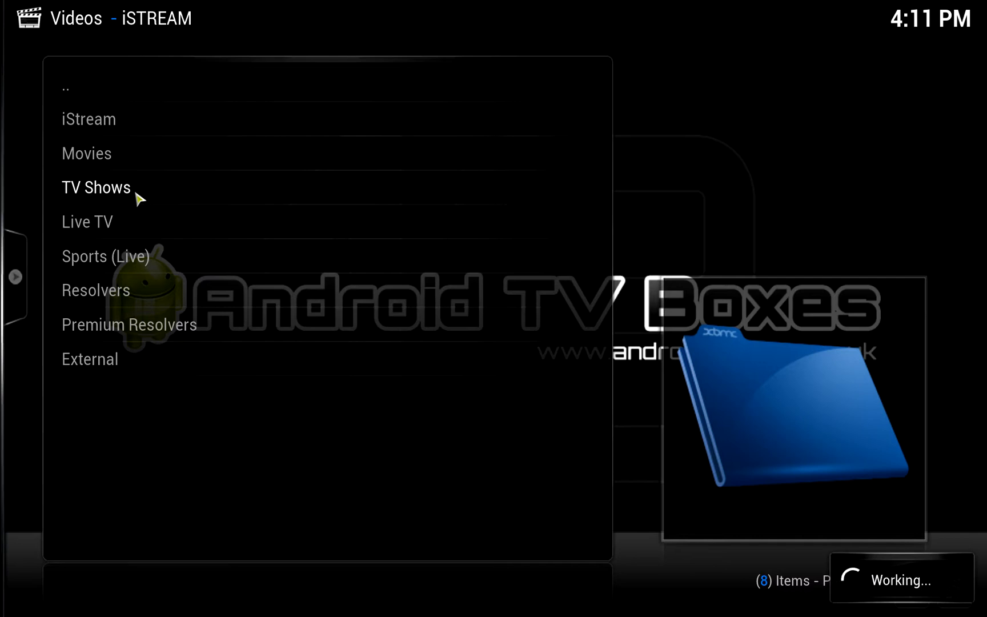
click(96, 187)
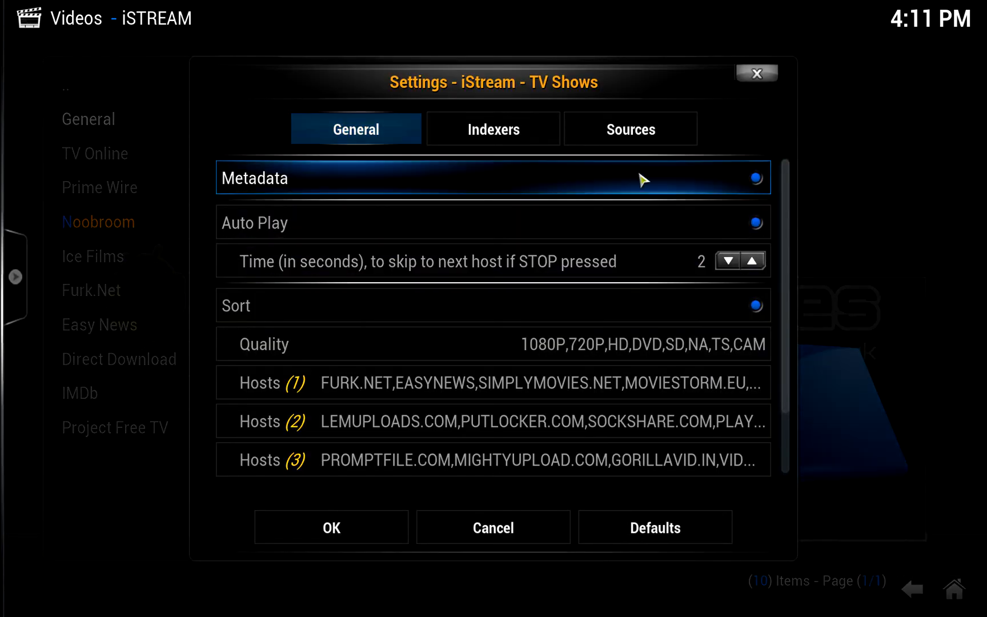
click(493, 128)
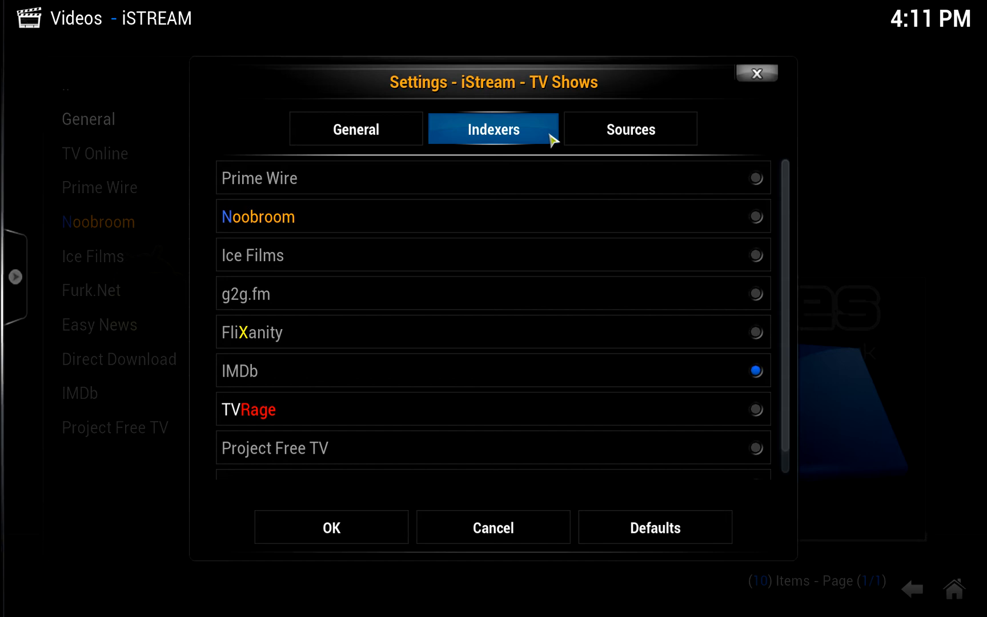
click(630, 128)
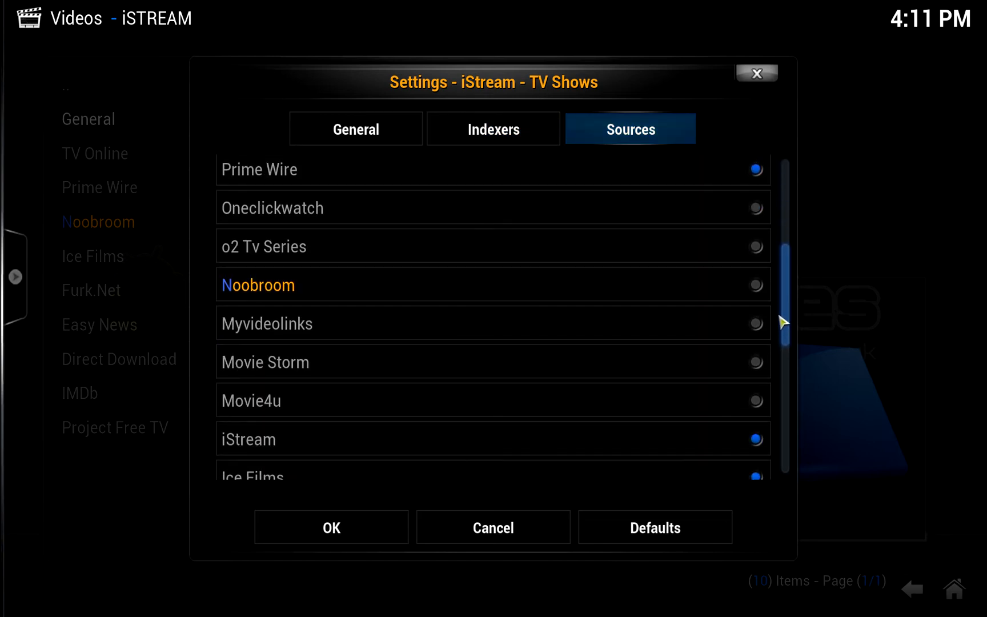
scroll(down, 3)
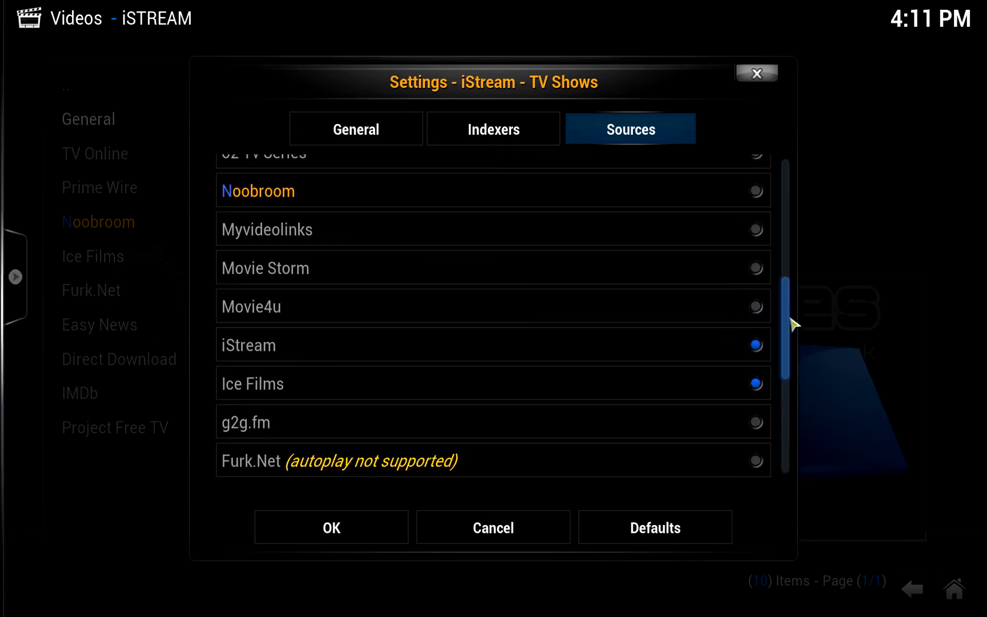
scroll(up, 3)
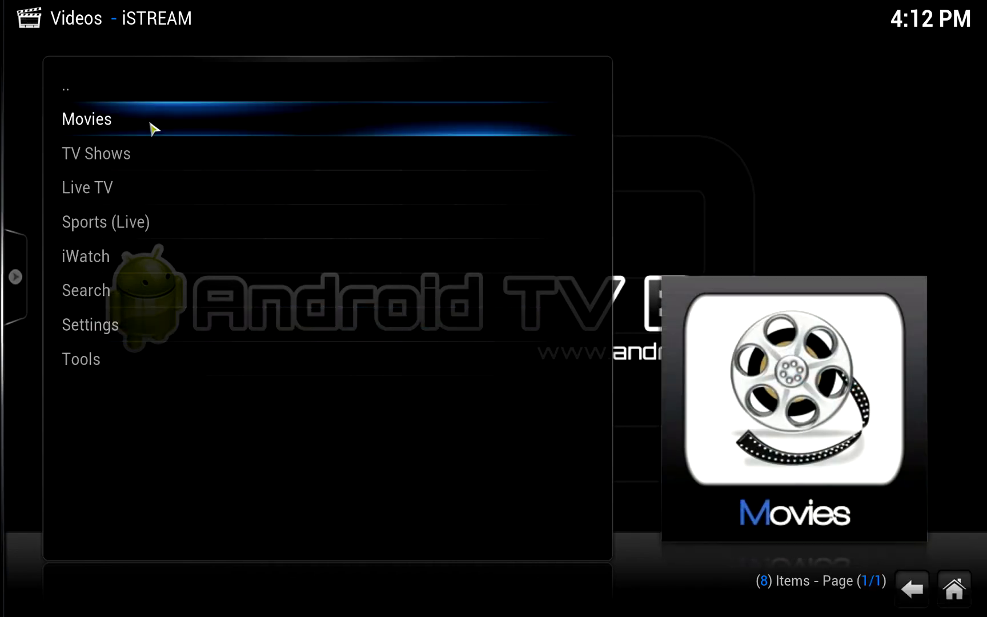
Show the Movies Most Popular list led by Transformers: Age of Extinction.
click(85, 119)
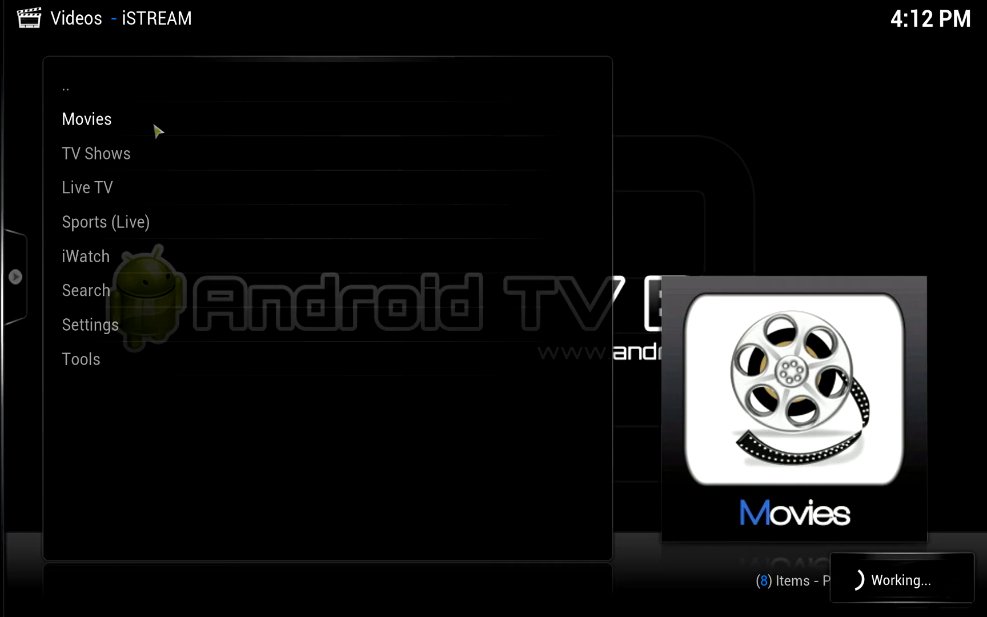
click(86, 118)
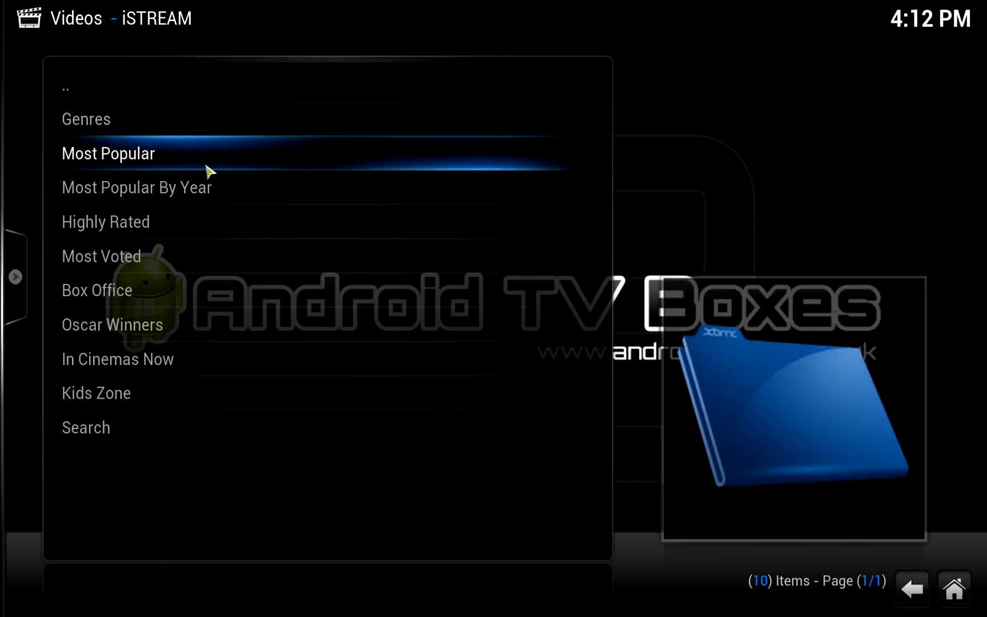
click(108, 153)
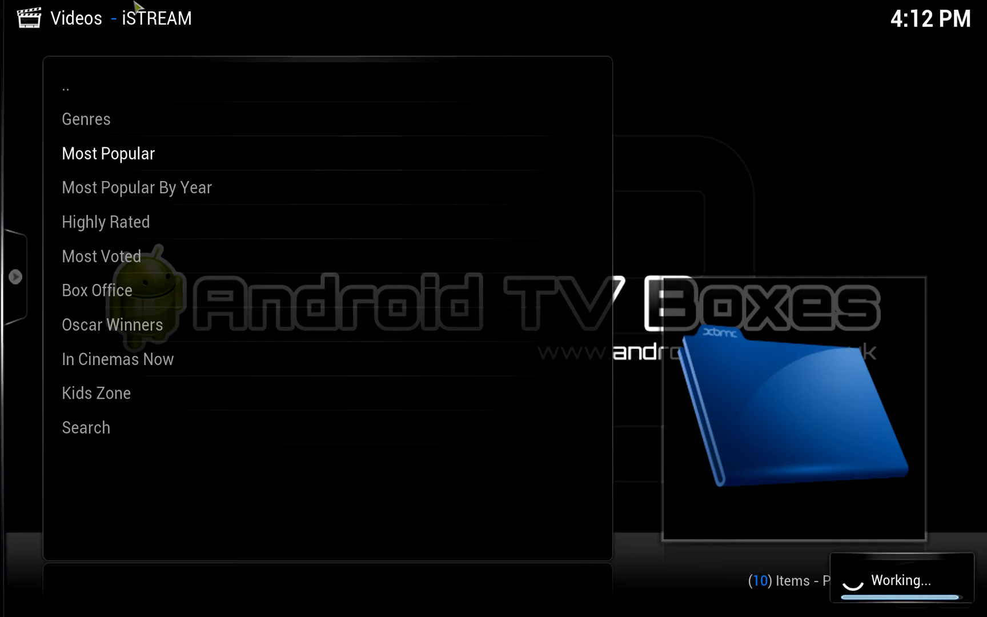
click(107, 153)
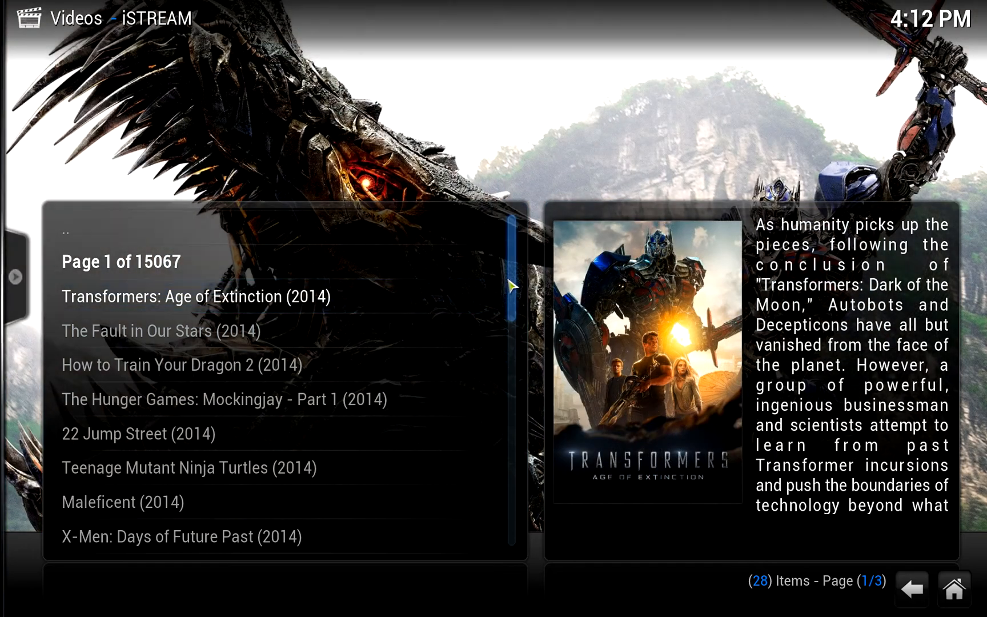
Stream The Lego Movie (2014) from Most Popular, then stop playback.
scroll(down, 3)
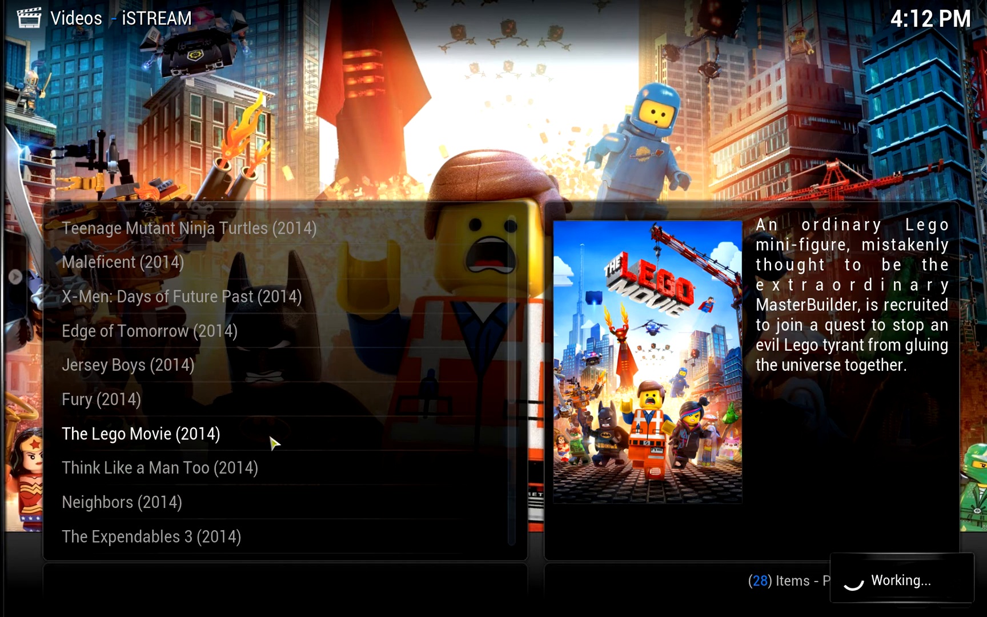
click(139, 433)
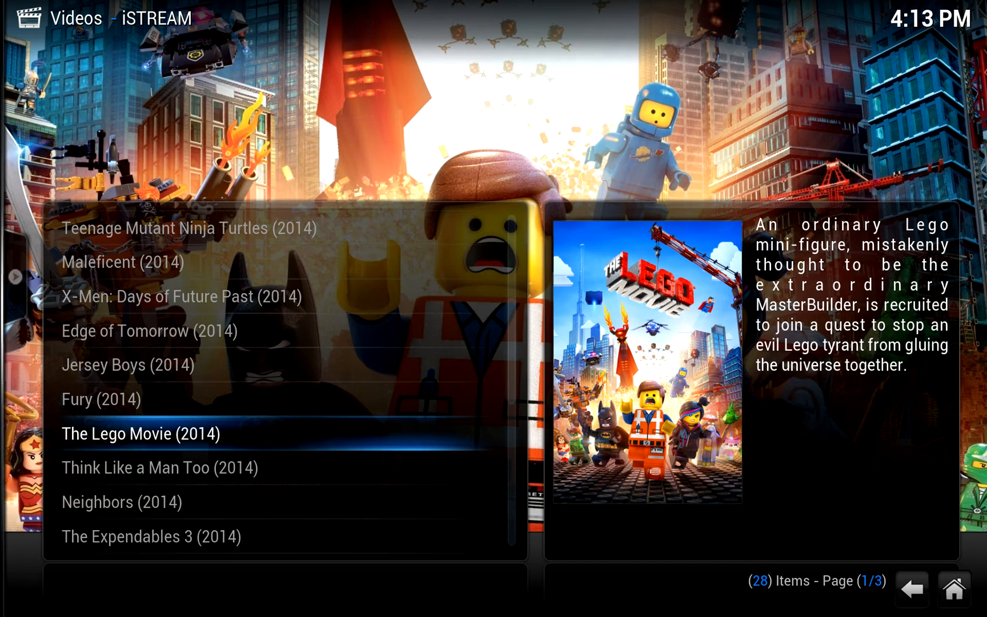
click(139, 434)
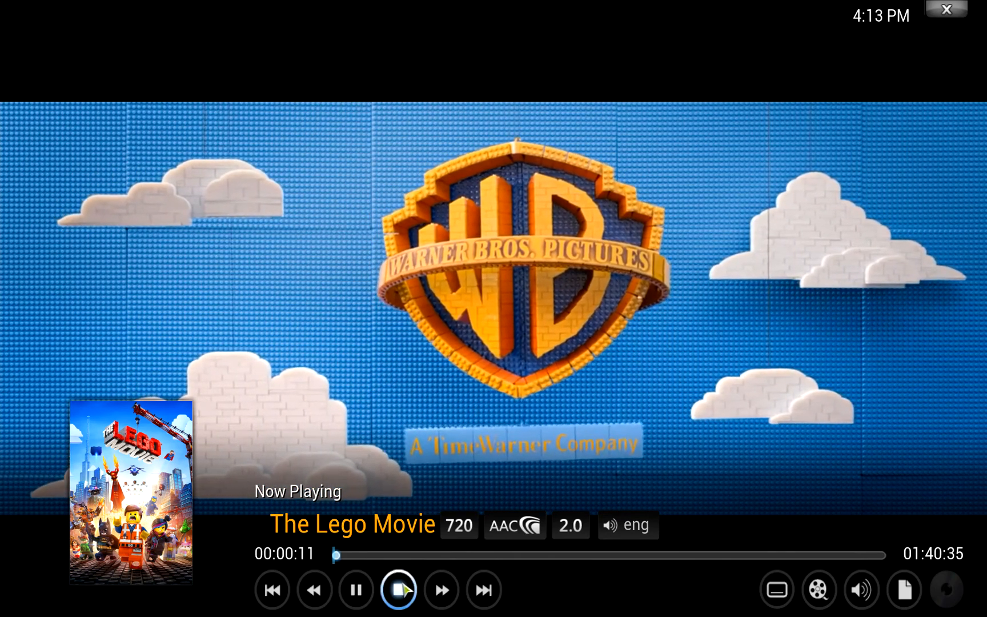
click(398, 589)
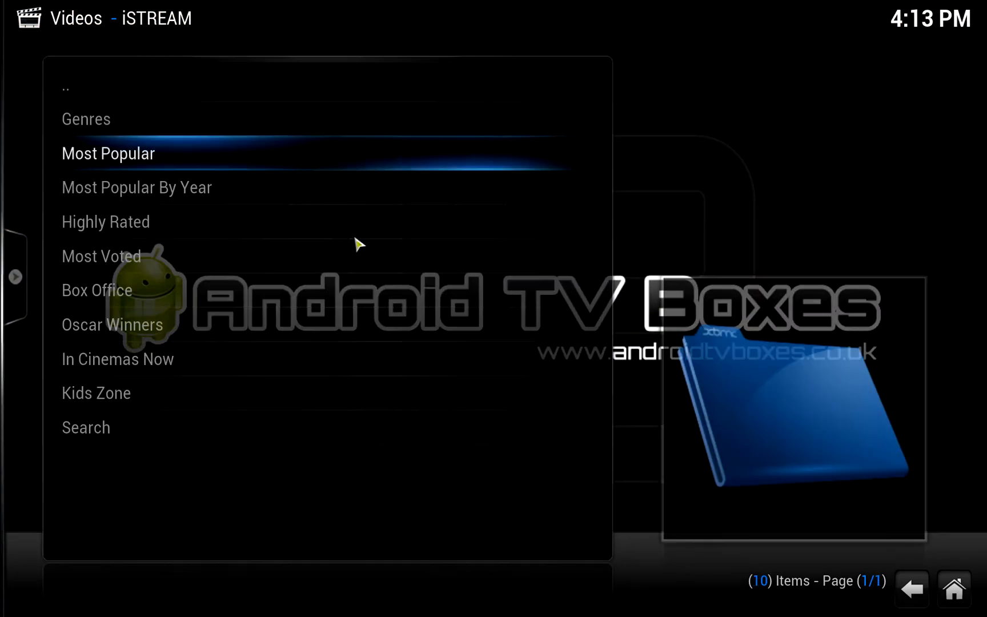
Return to the main menu and show the TV Shows Most Popular list led by Game of Thrones.
click(107, 153)
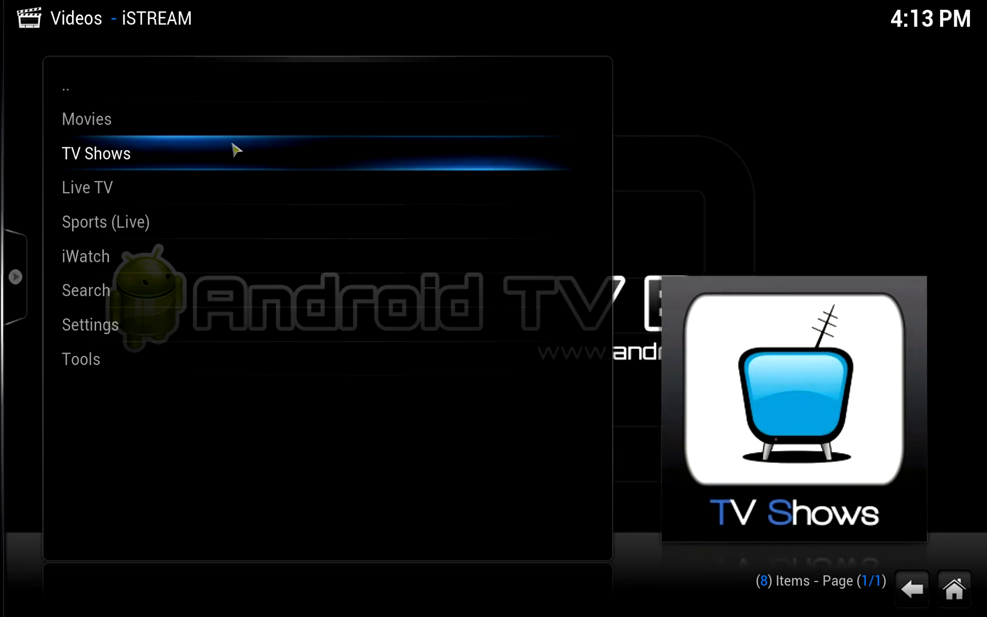
click(96, 153)
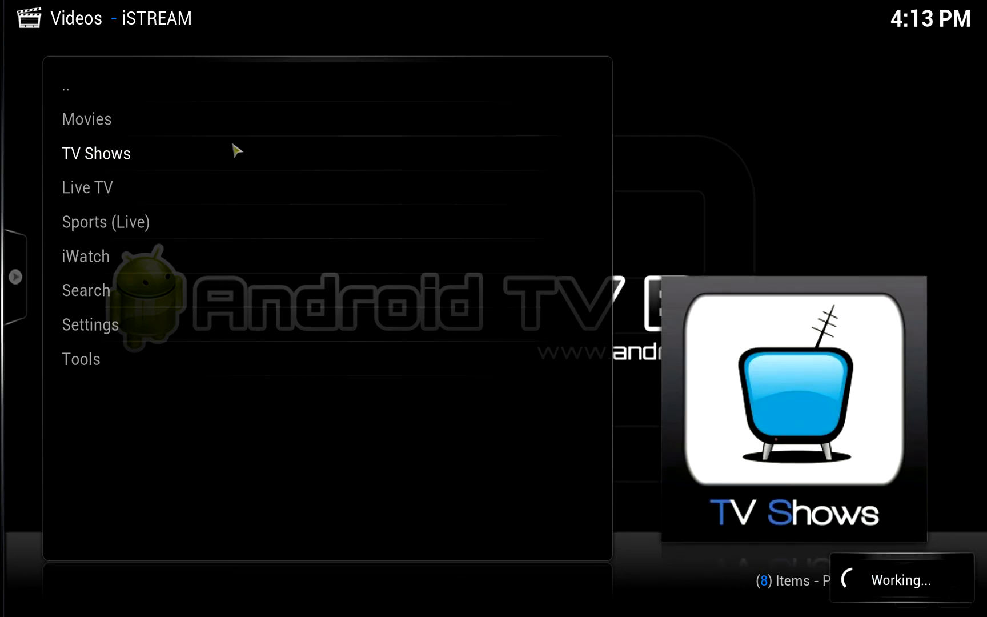
click(96, 153)
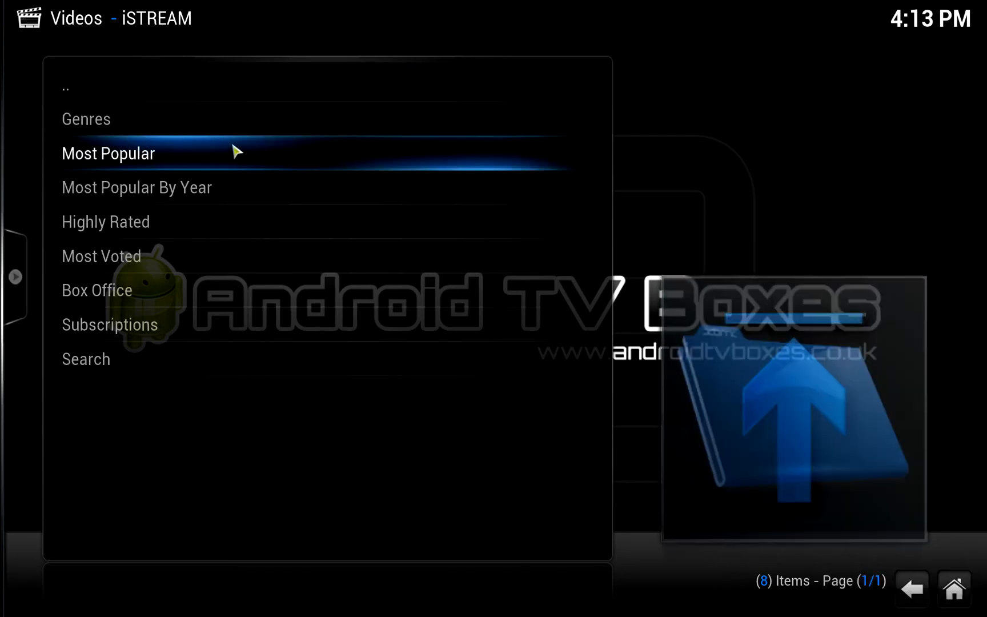
click(107, 153)
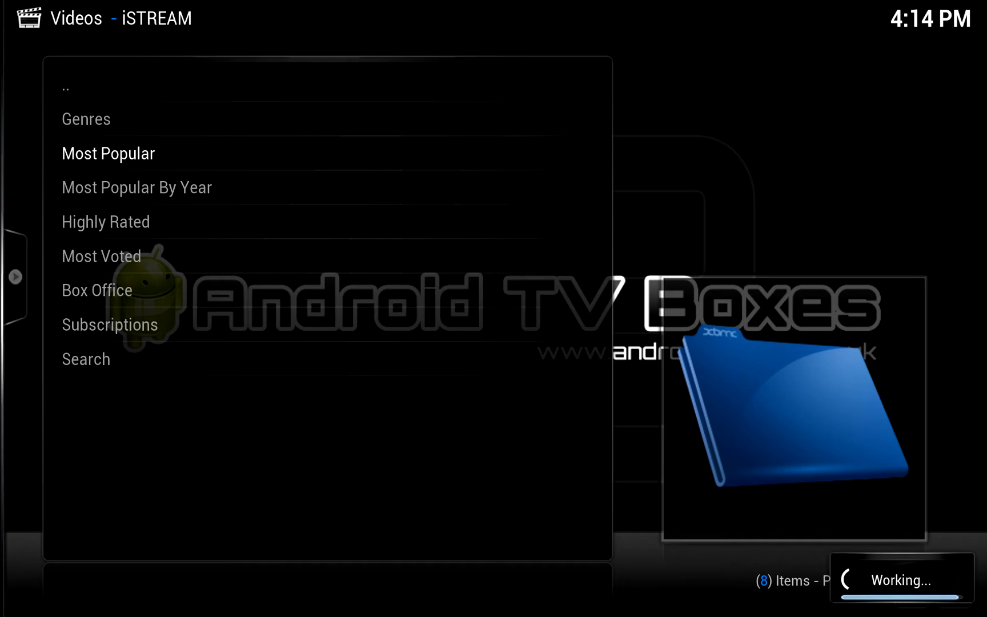
click(108, 153)
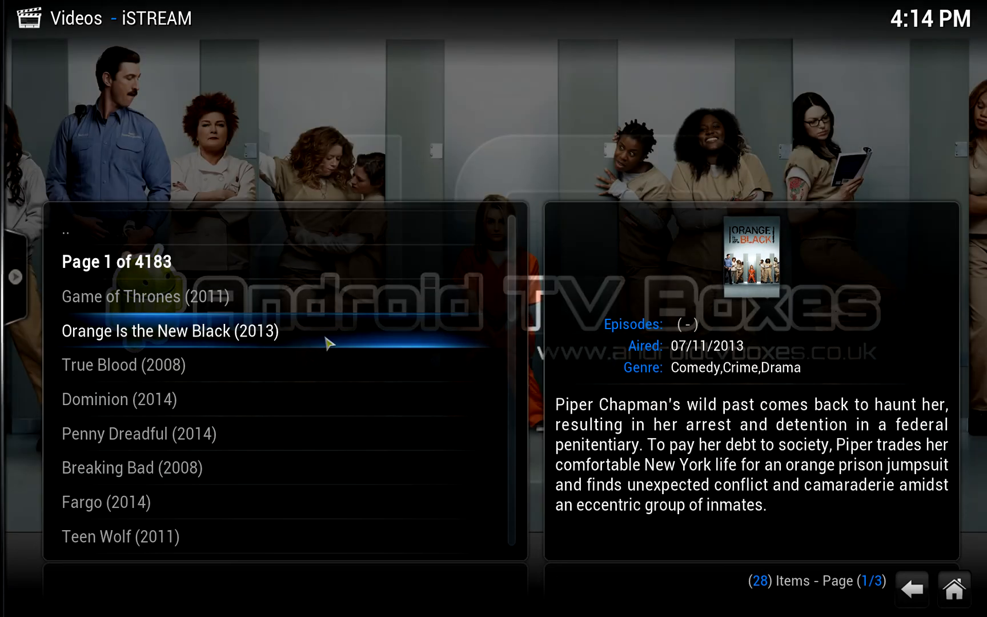
Select Orange Is the New Black (2013) and its Season 1 episode list.
click(169, 330)
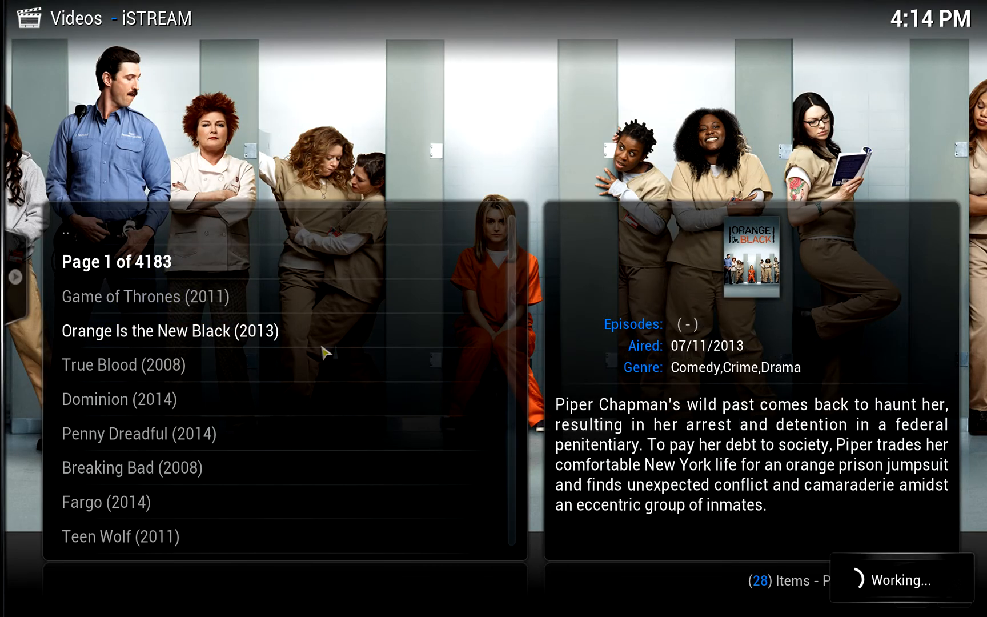
click(167, 331)
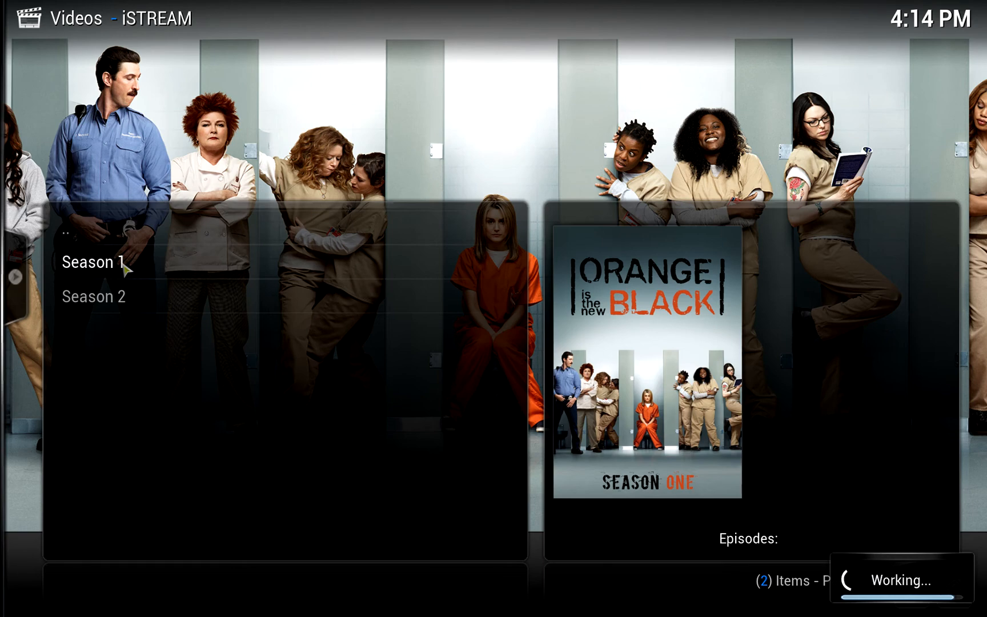
click(99, 262)
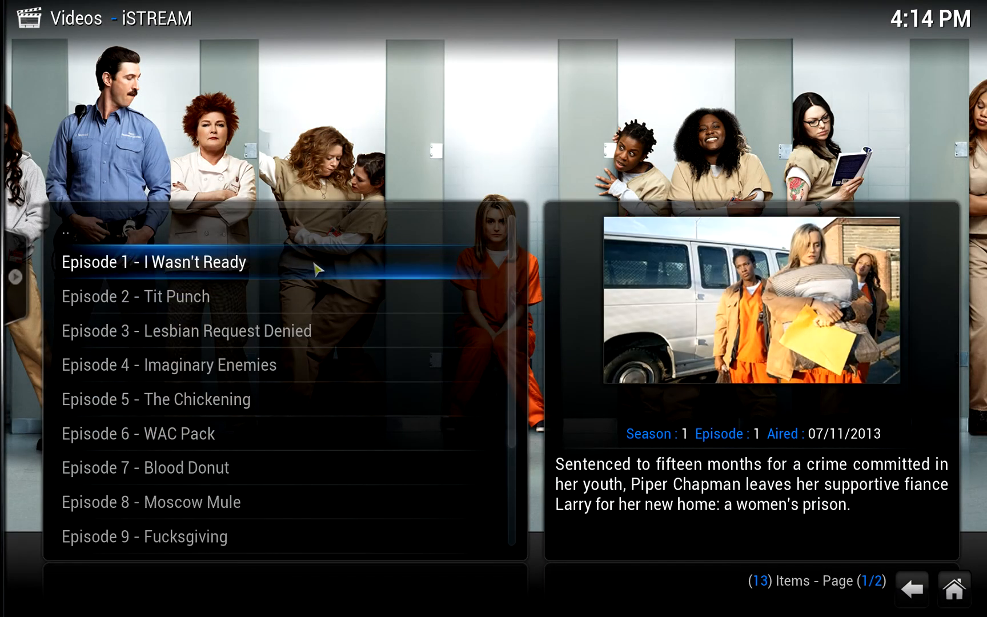
Start streaming Episode 1 - I Wasn't Ready.
click(152, 263)
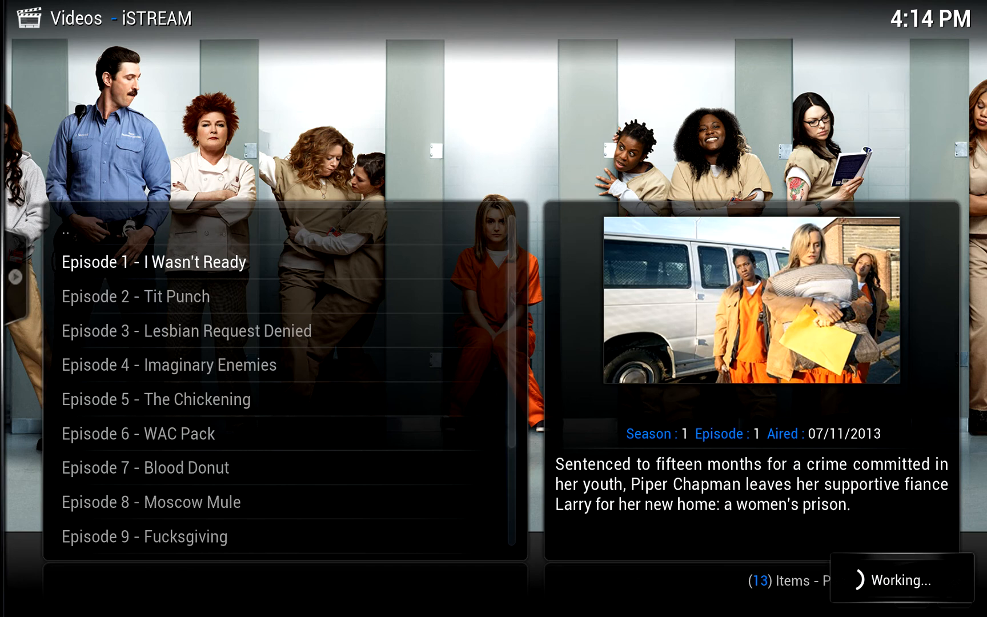
click(152, 261)
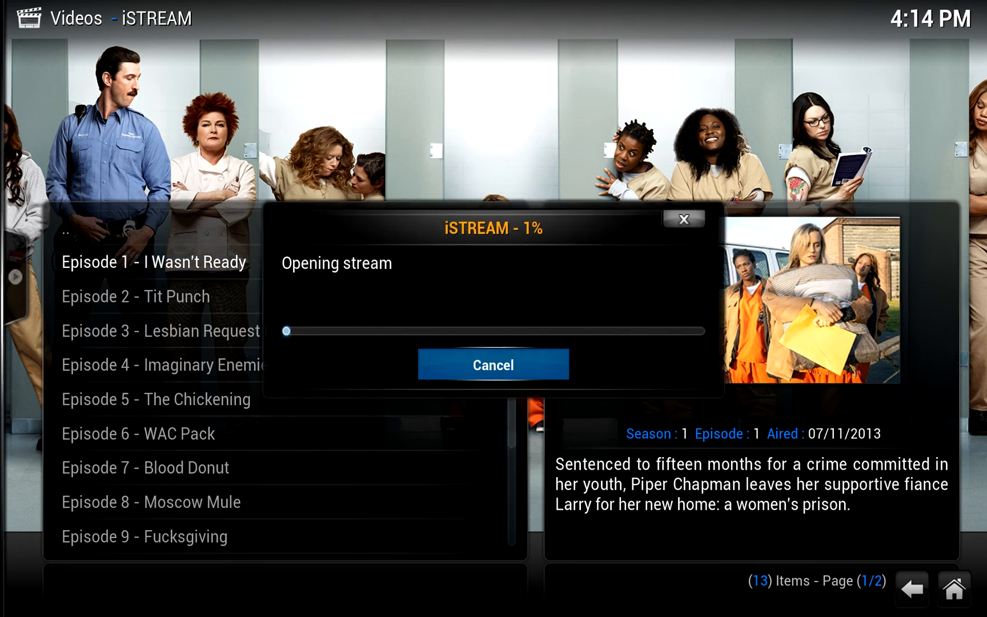
click(493, 364)
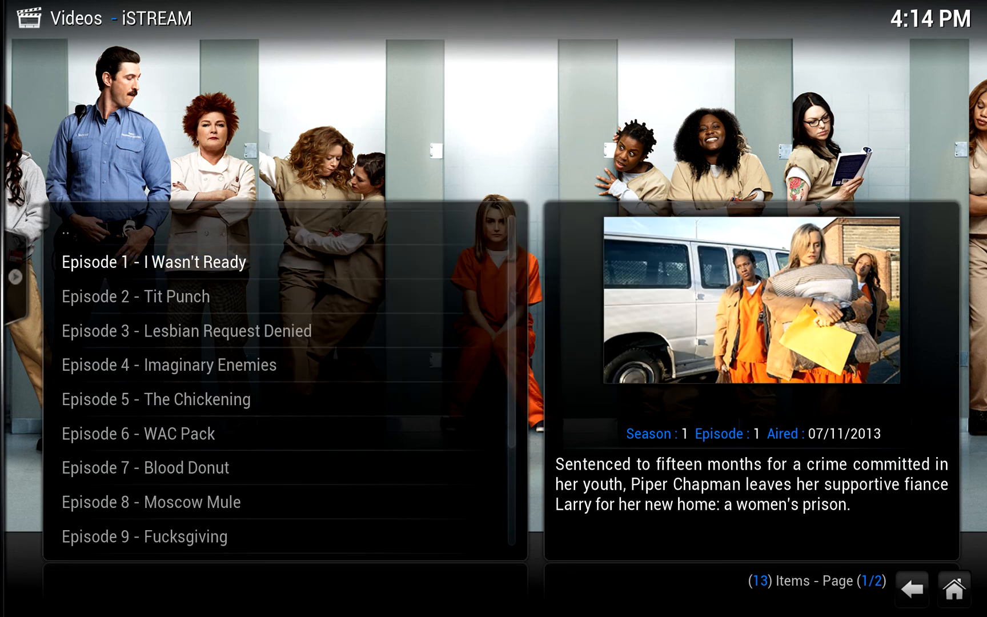
click(153, 261)
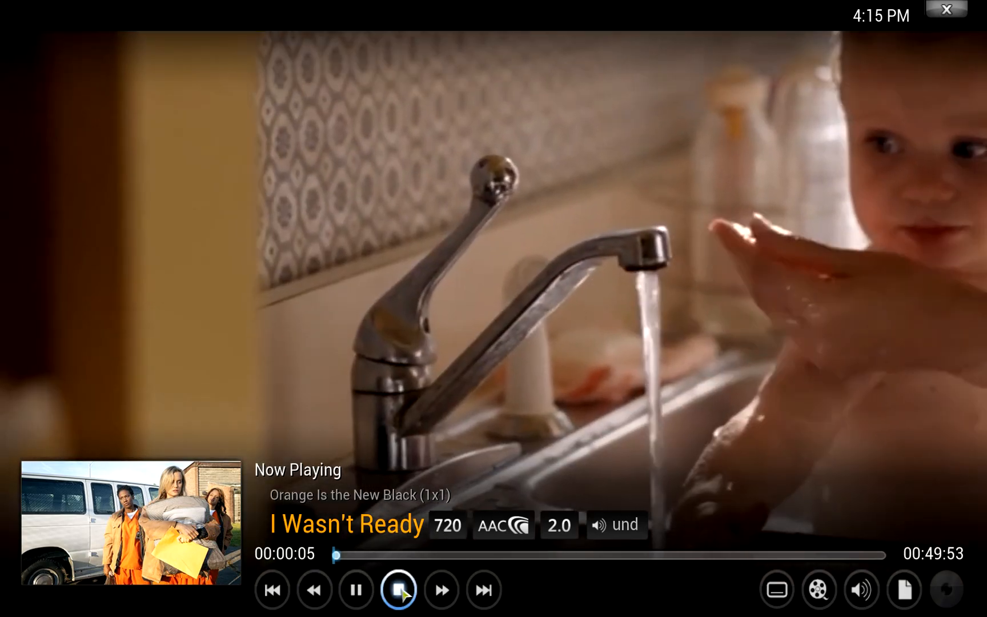
Stop the episode and go back to the TV Shows category menu.
click(397, 589)
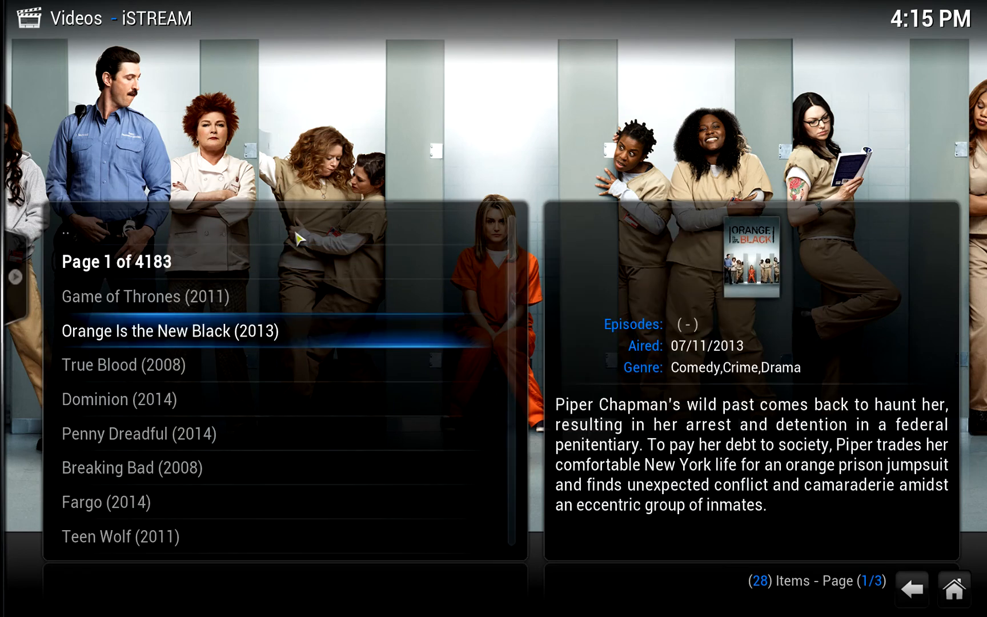
click(908, 587)
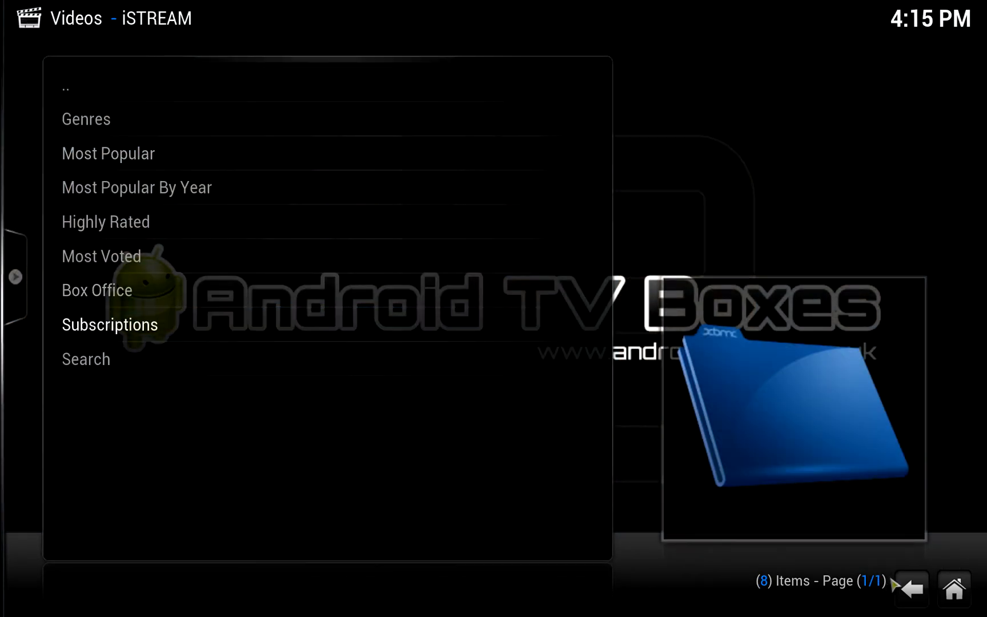